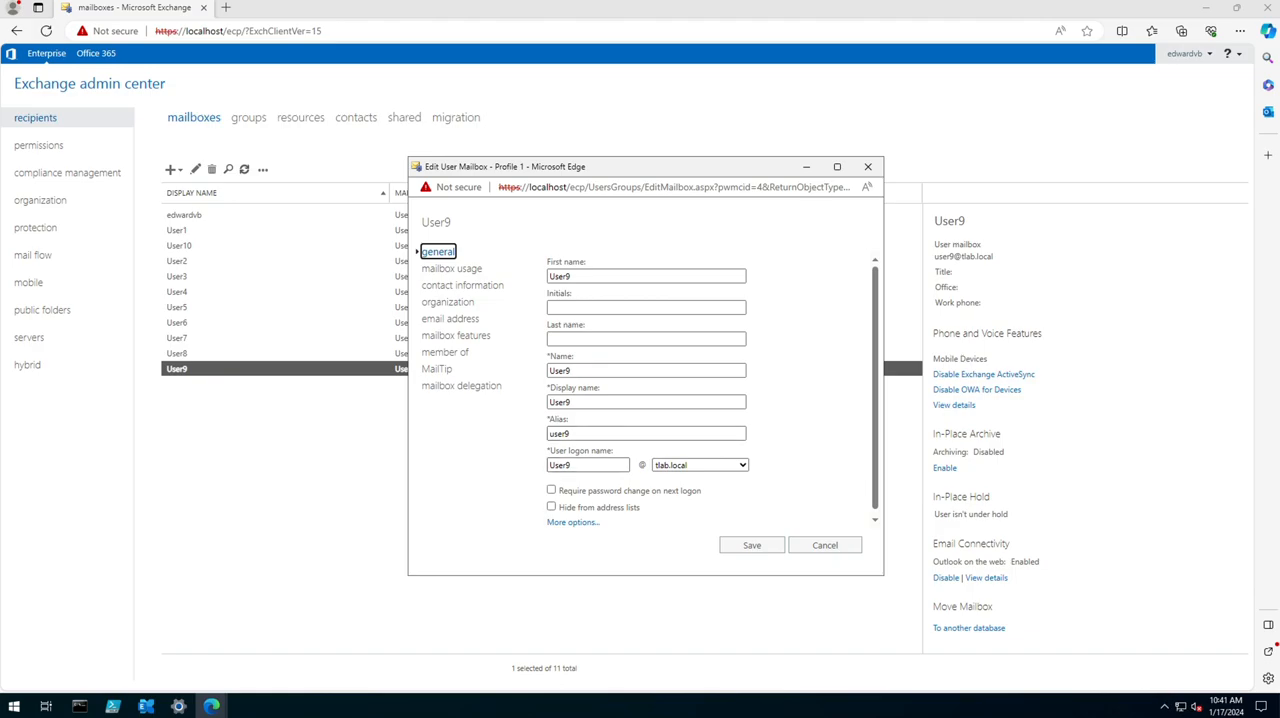
mouse_move(552, 490)
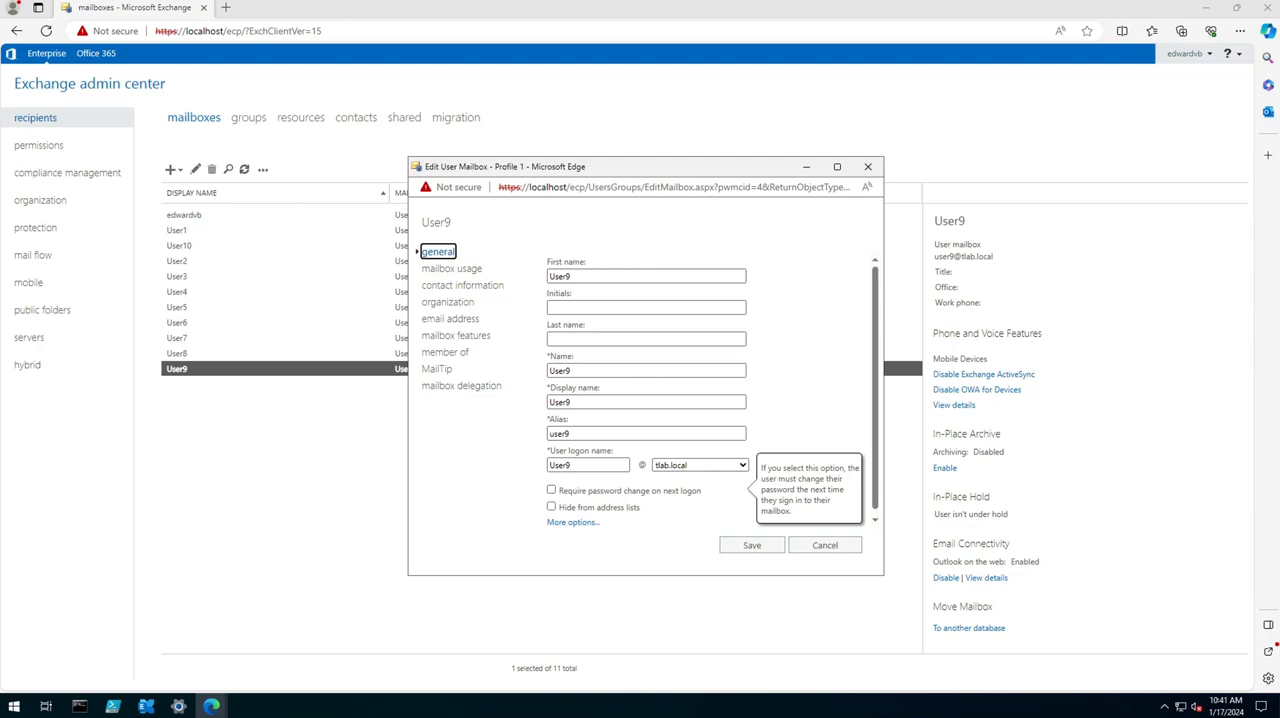
mouse_move(552, 508)
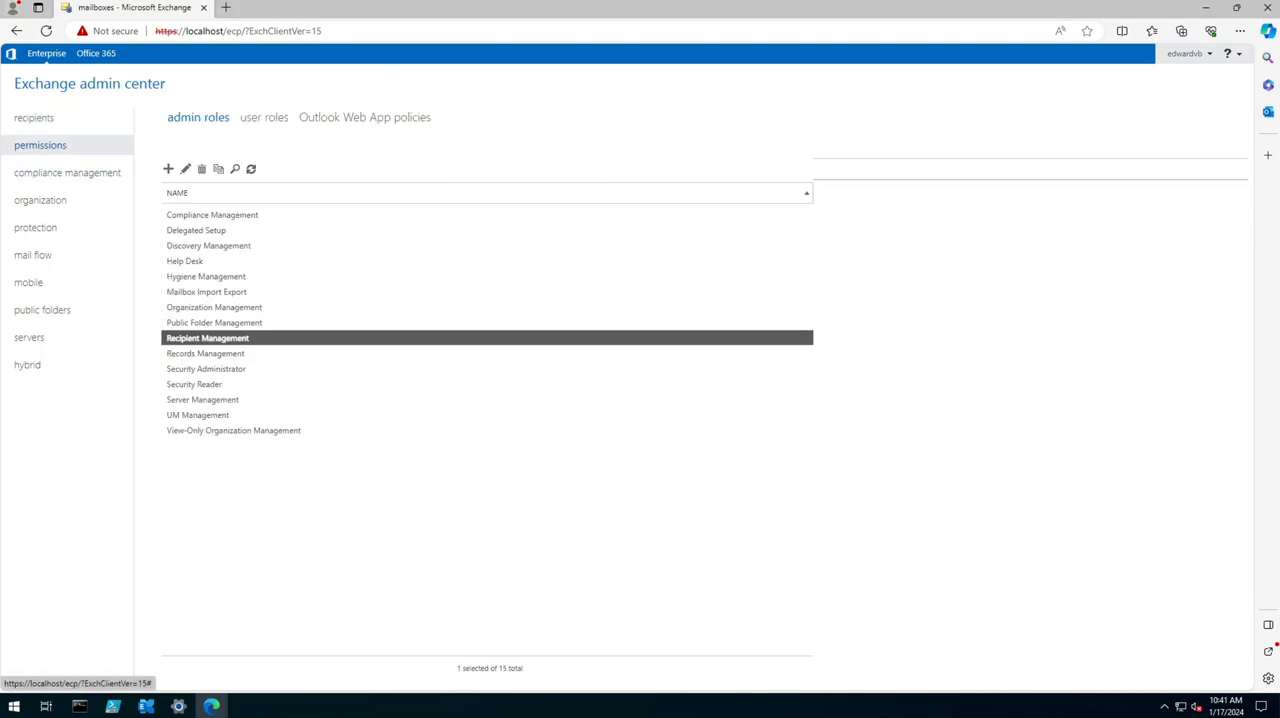
Step: Select Organization Management in admin roles, review its roles and members, and begin editing it
click(208, 338)
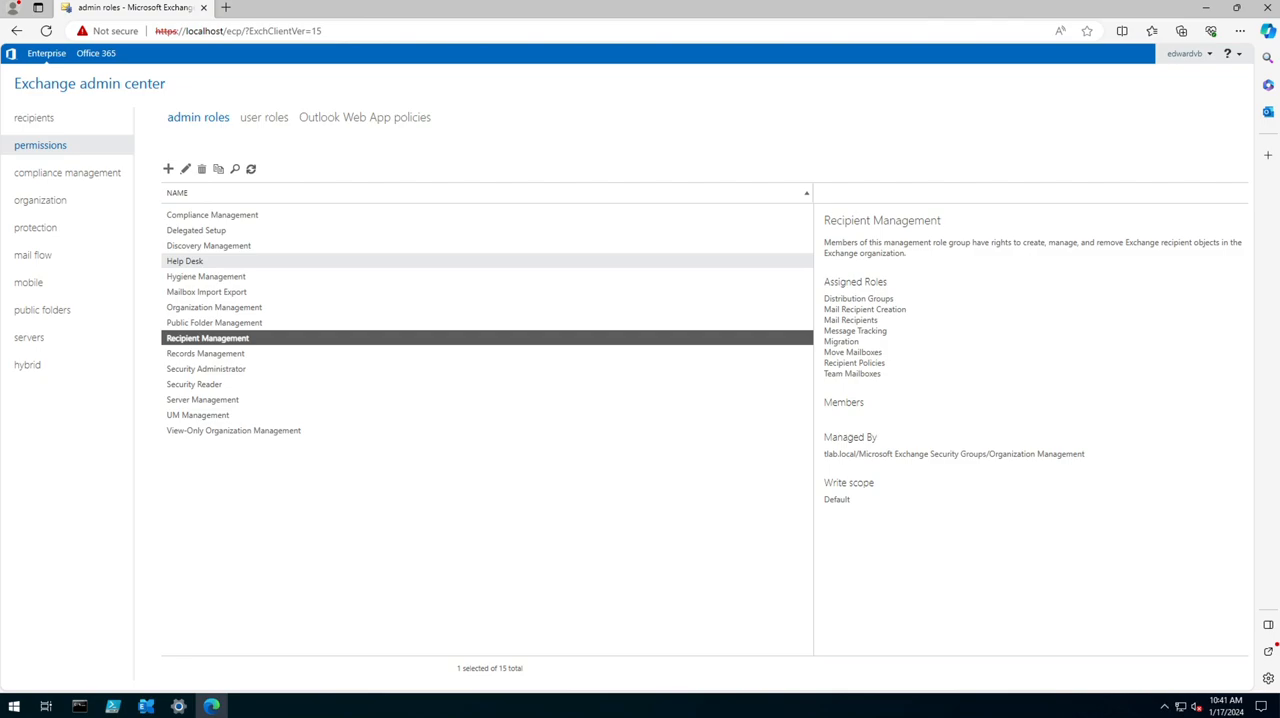
click(214, 308)
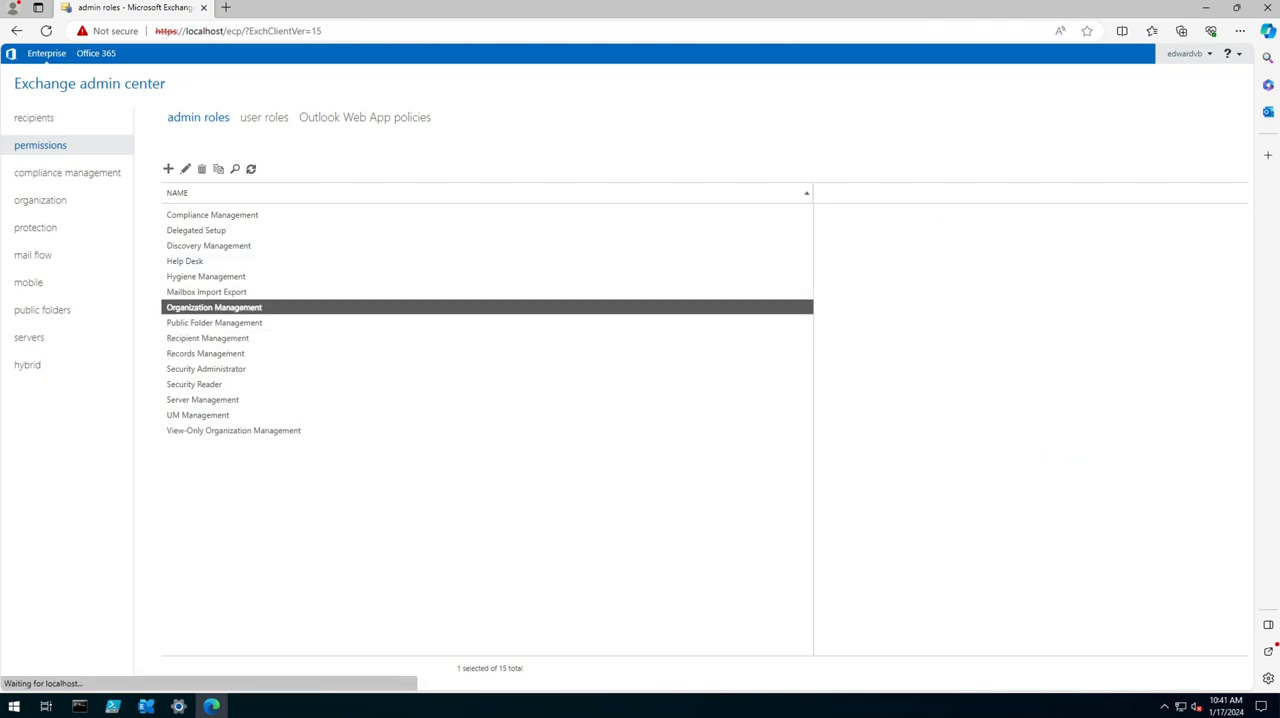
click(212, 308)
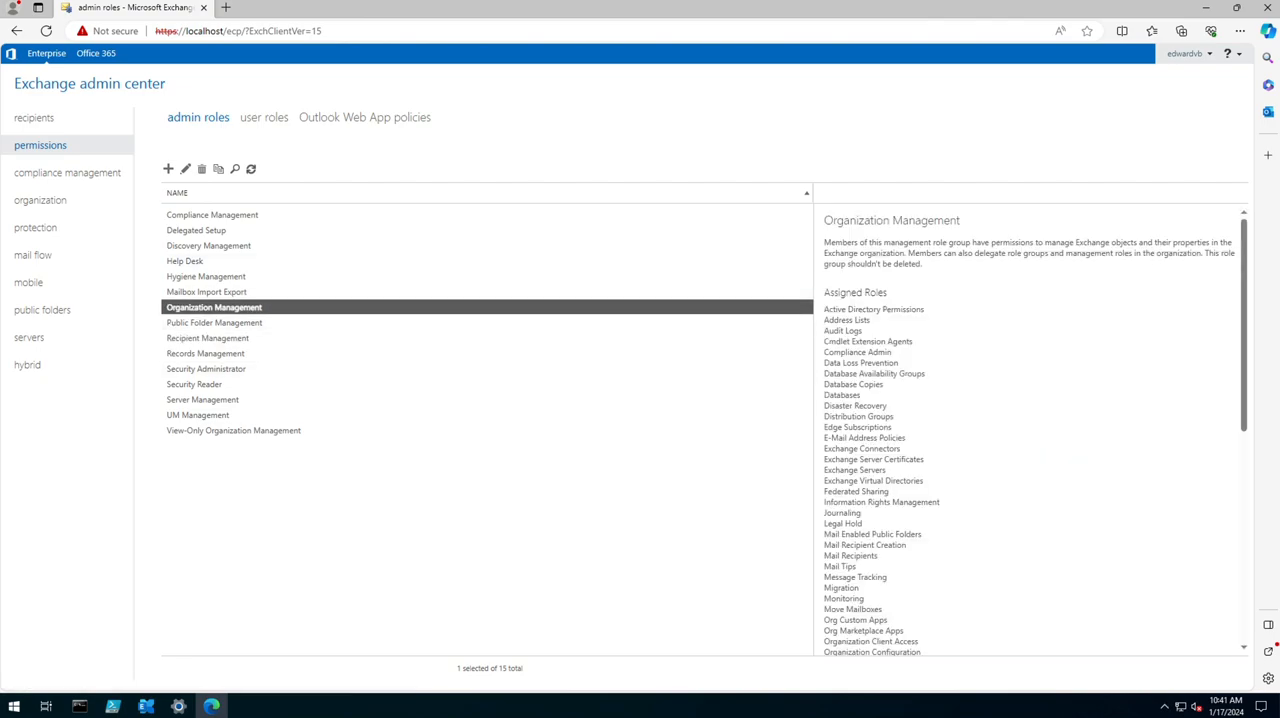
scroll(down, 3)
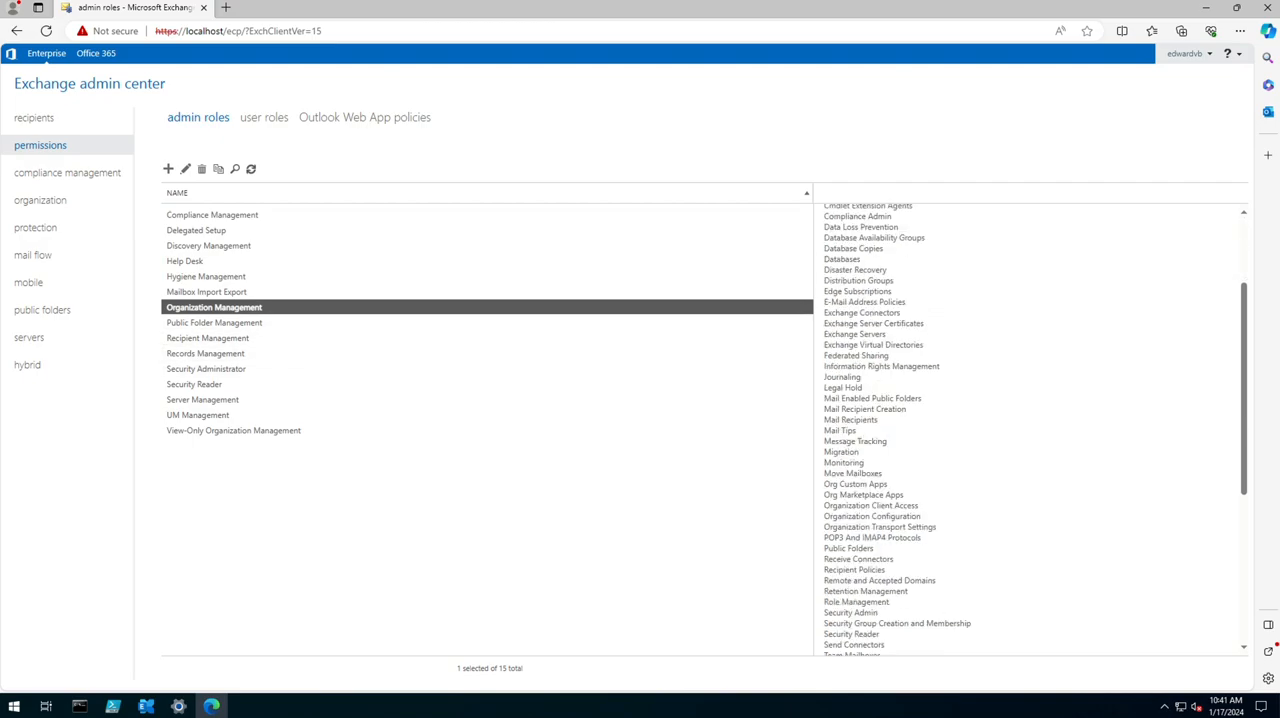
scroll(down, 3)
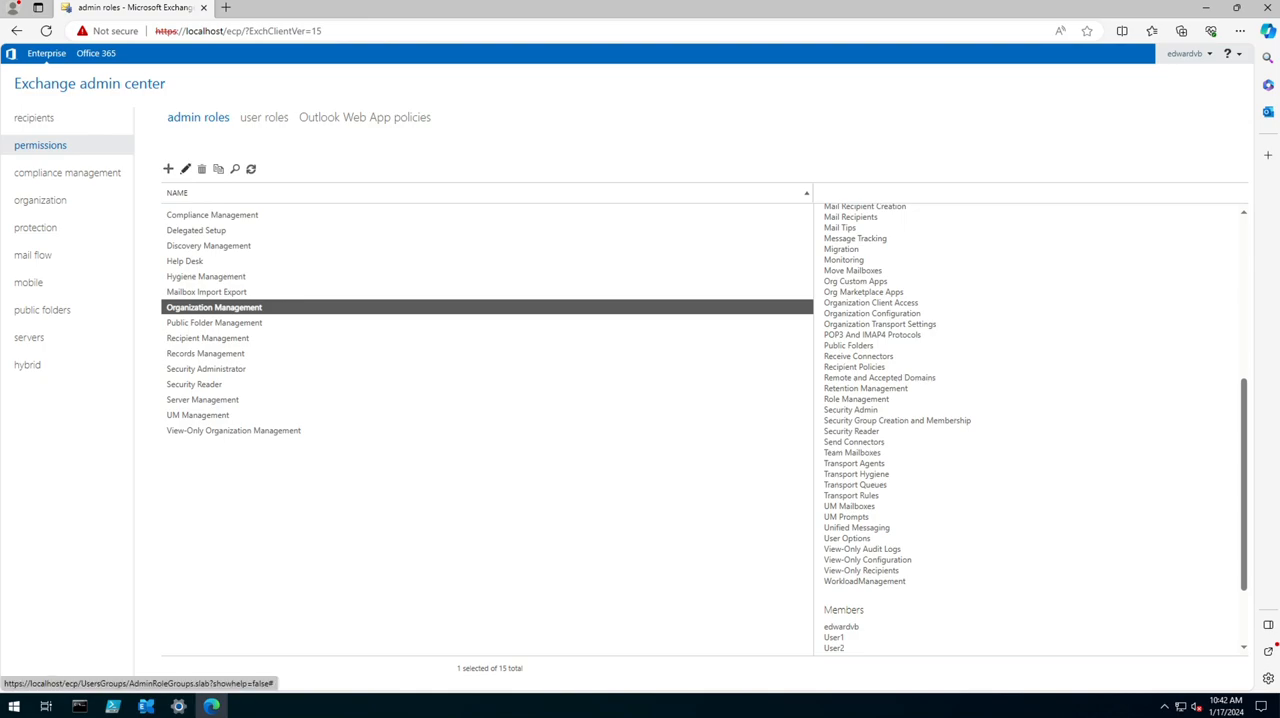
click(184, 168)
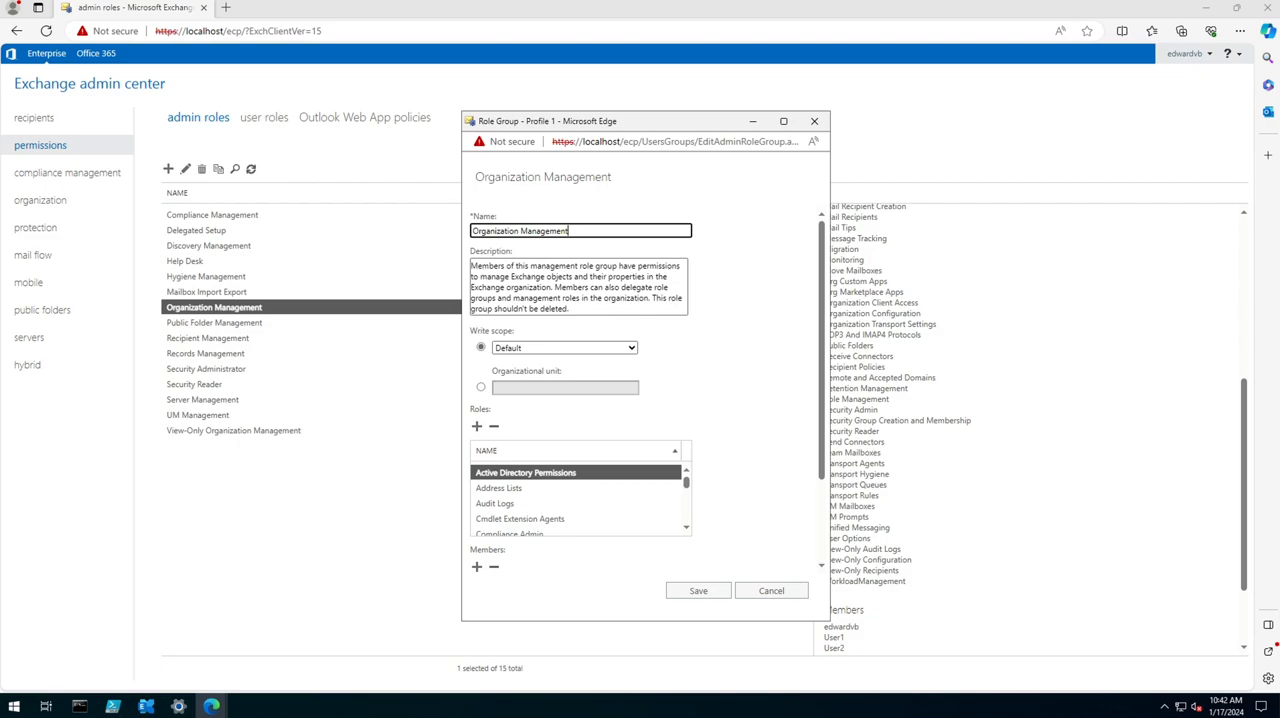
Step: Attempt to add the Reset Password role; the save fails with an access-denied error, which is dismissed
click(476, 426)
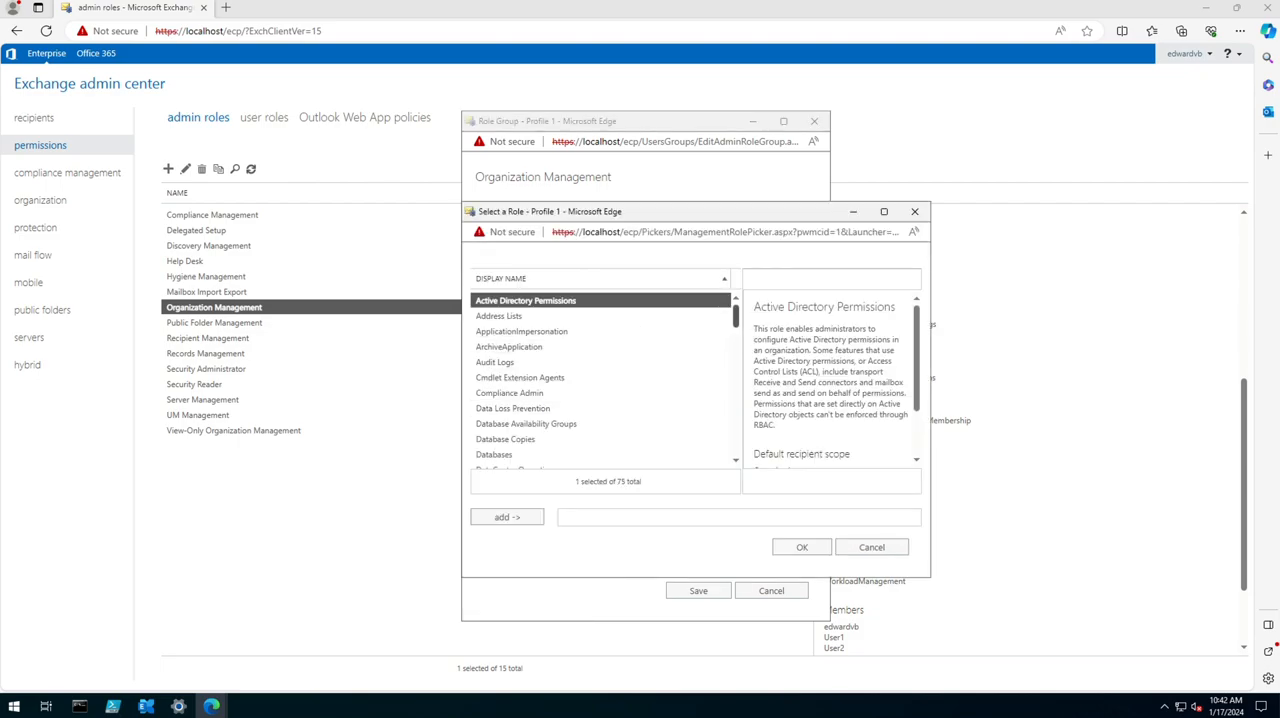
scroll(down, 3)
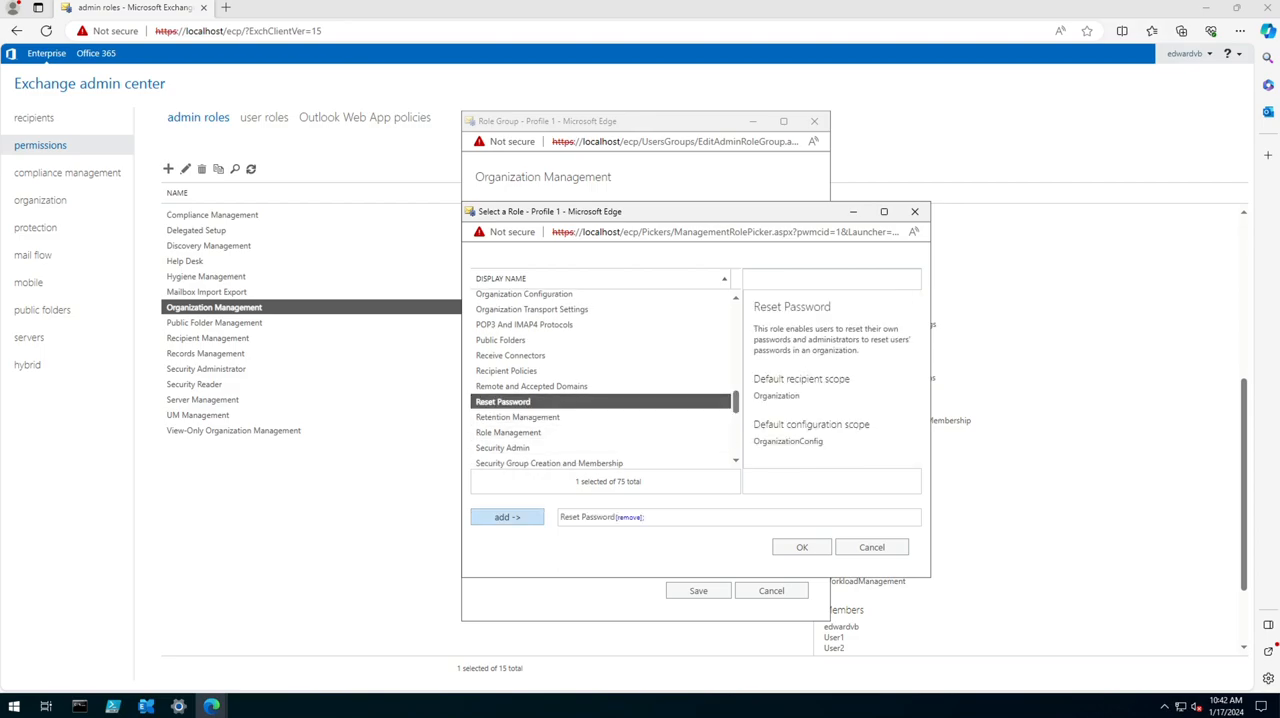
click(800, 548)
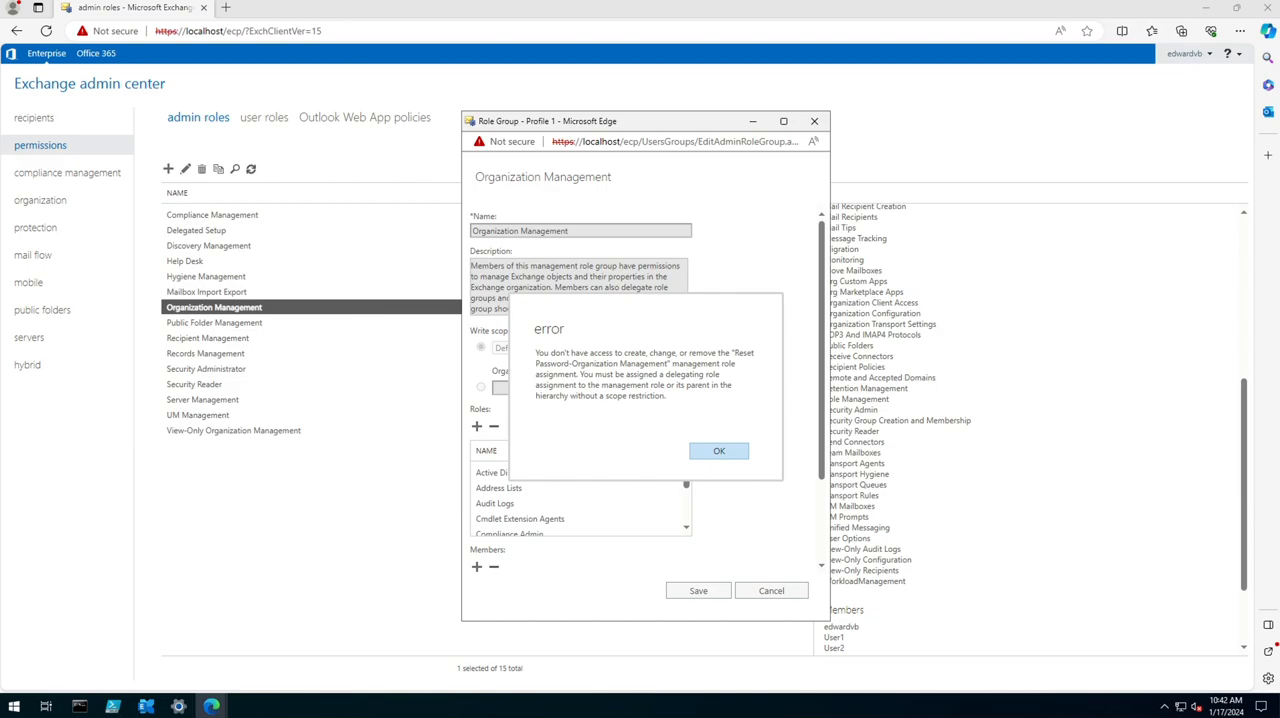
click(718, 450)
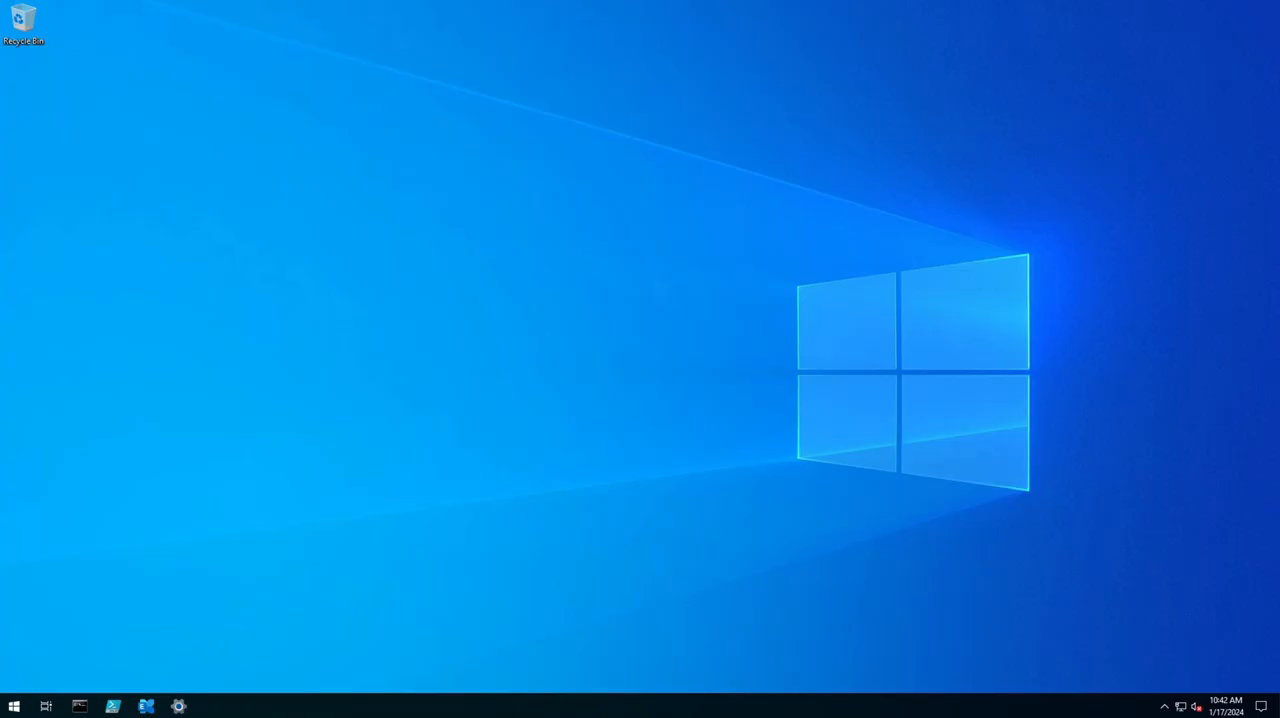
Step: Start an administrator PowerShell and enter Add-pssapin Microsoft*, which fails as unrecognized
right_click(14, 706)
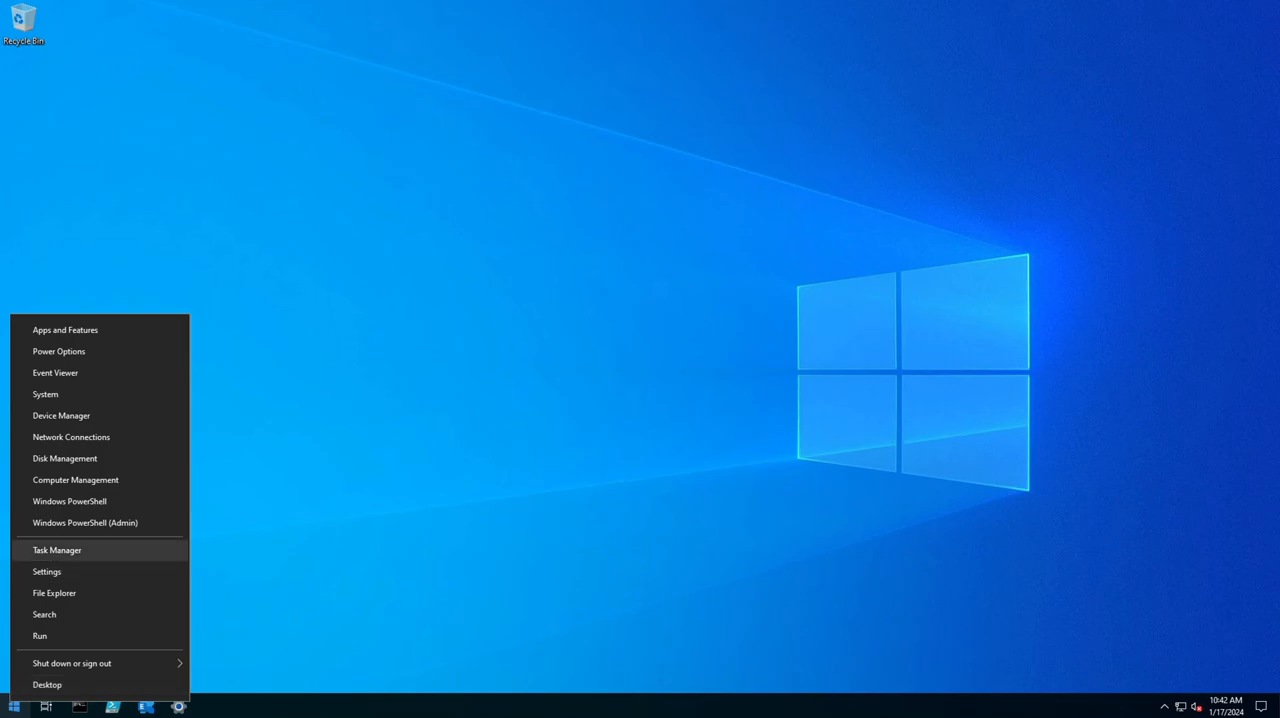
click(84, 522)
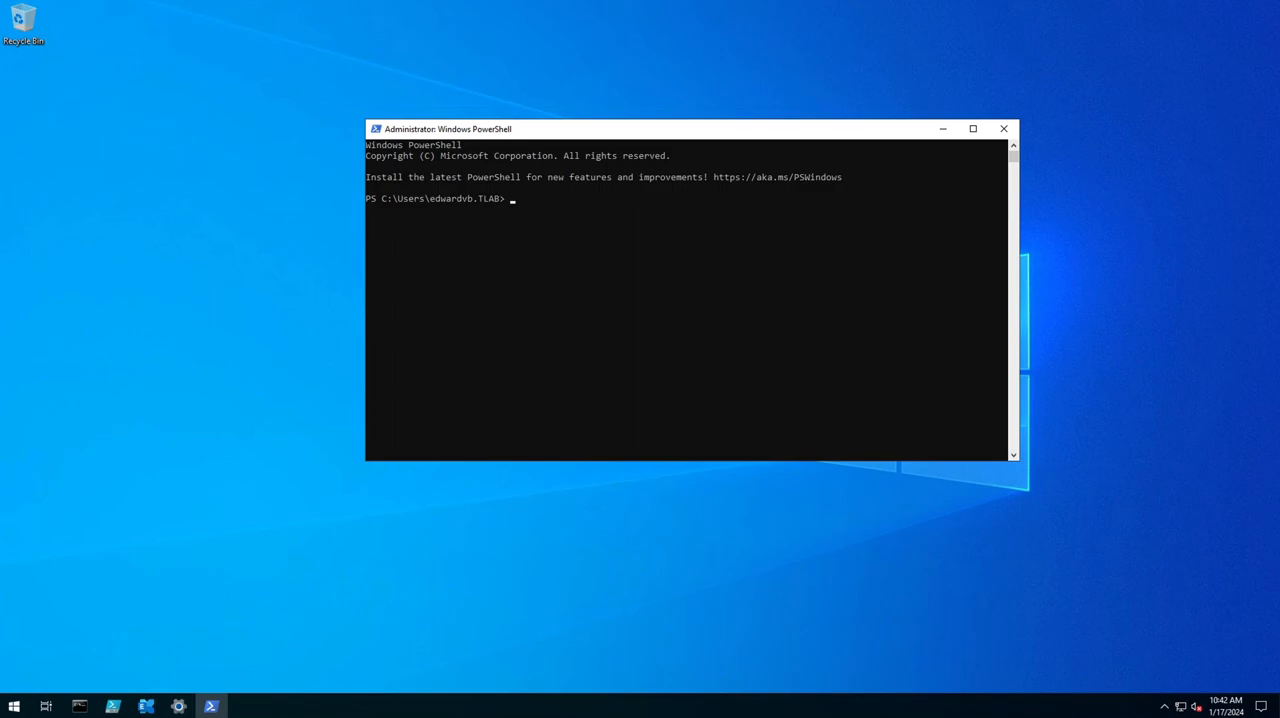
text(Add-)
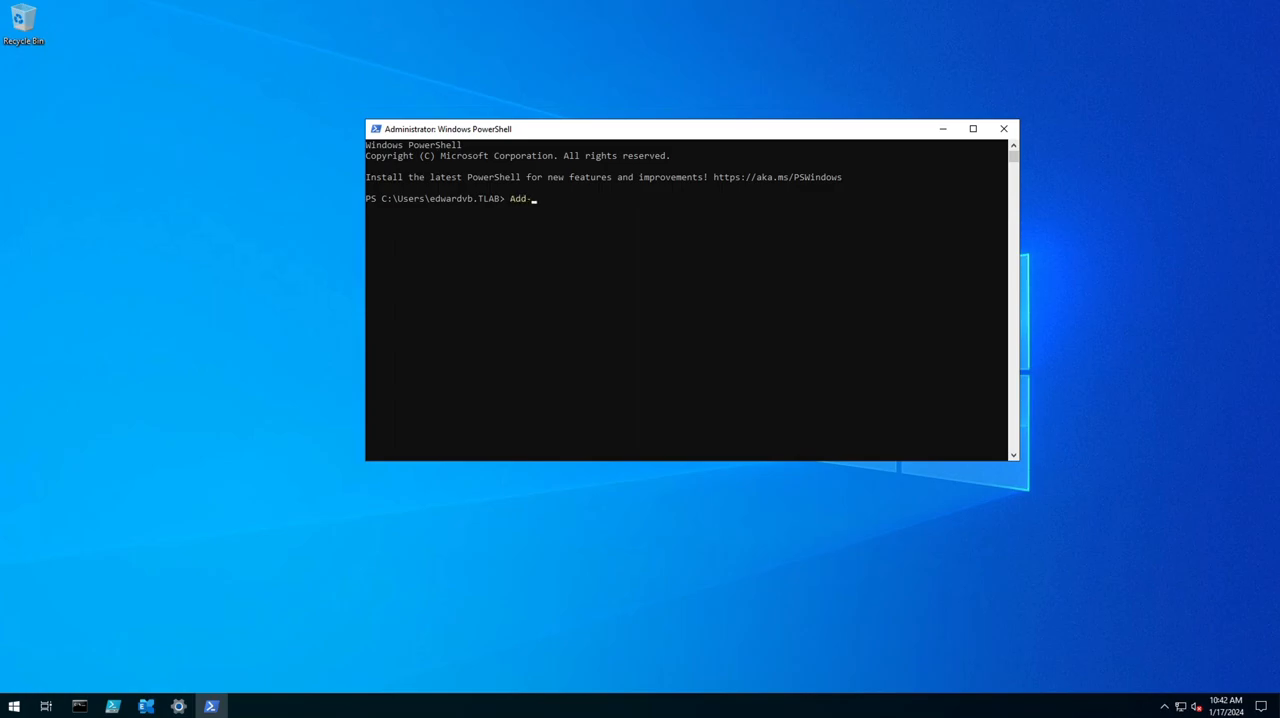
text(p)
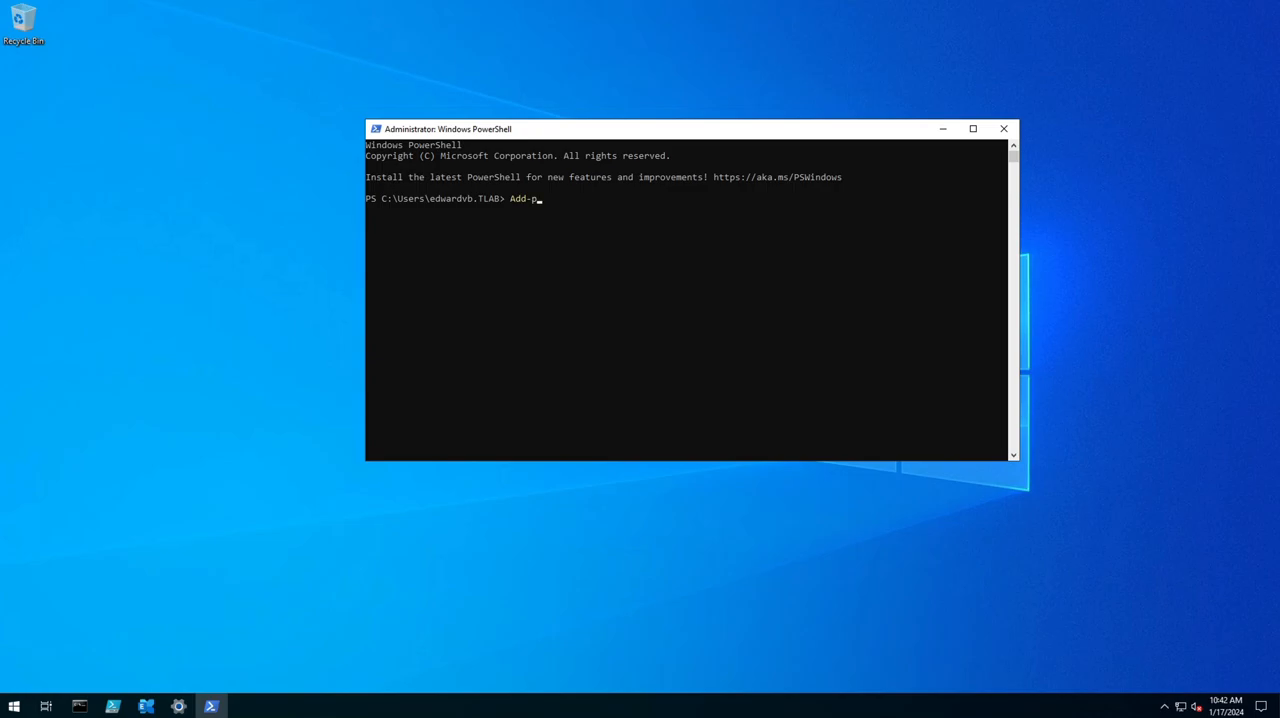
text(ssa)
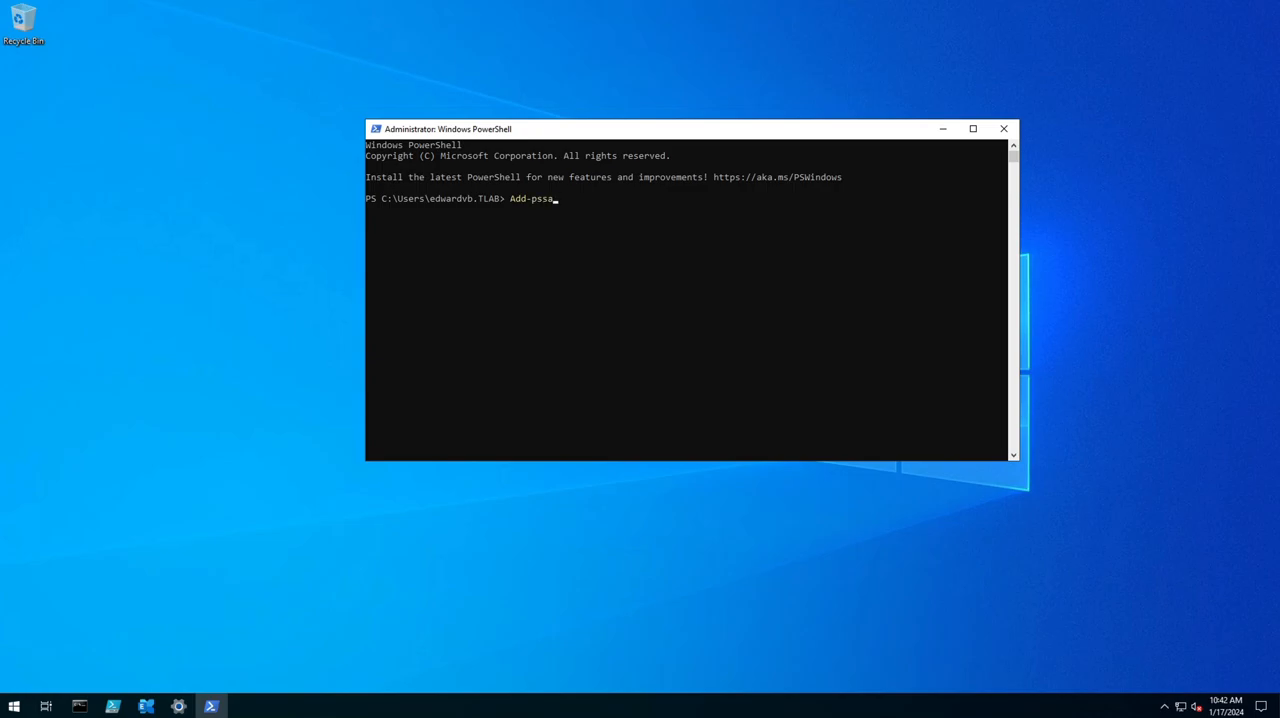
text(pin)
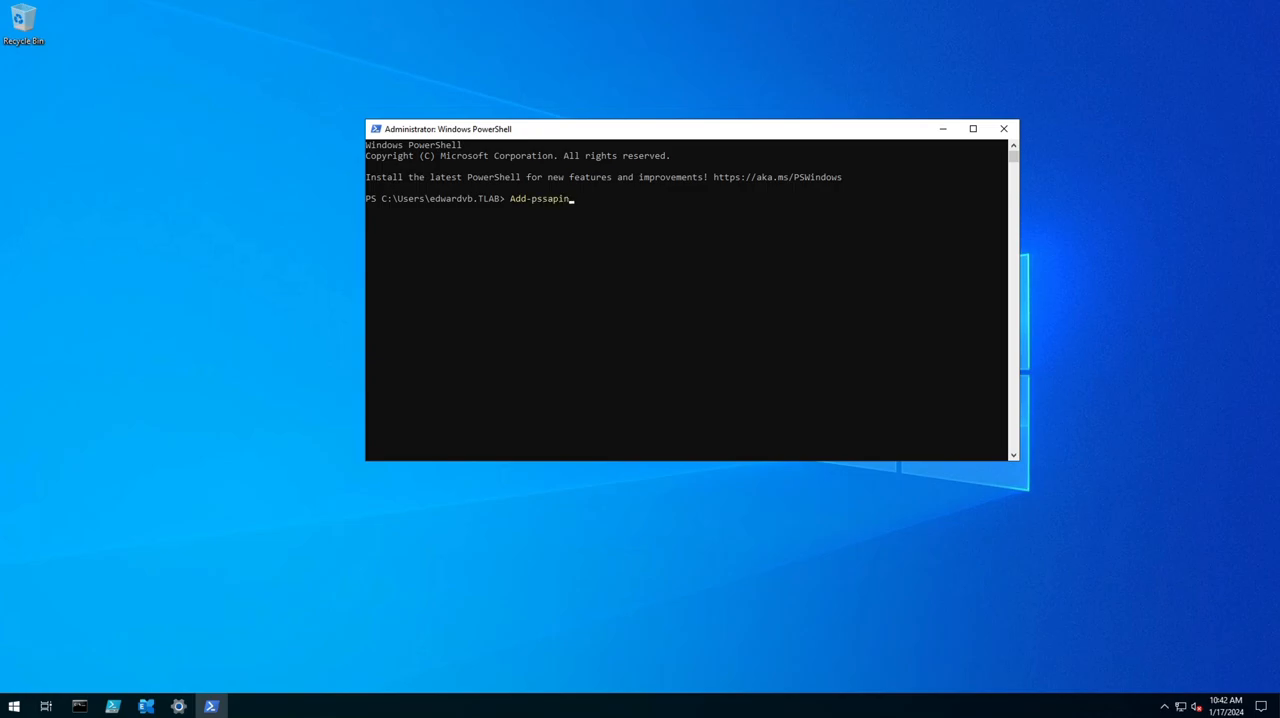
text(mcir)
text(Install)
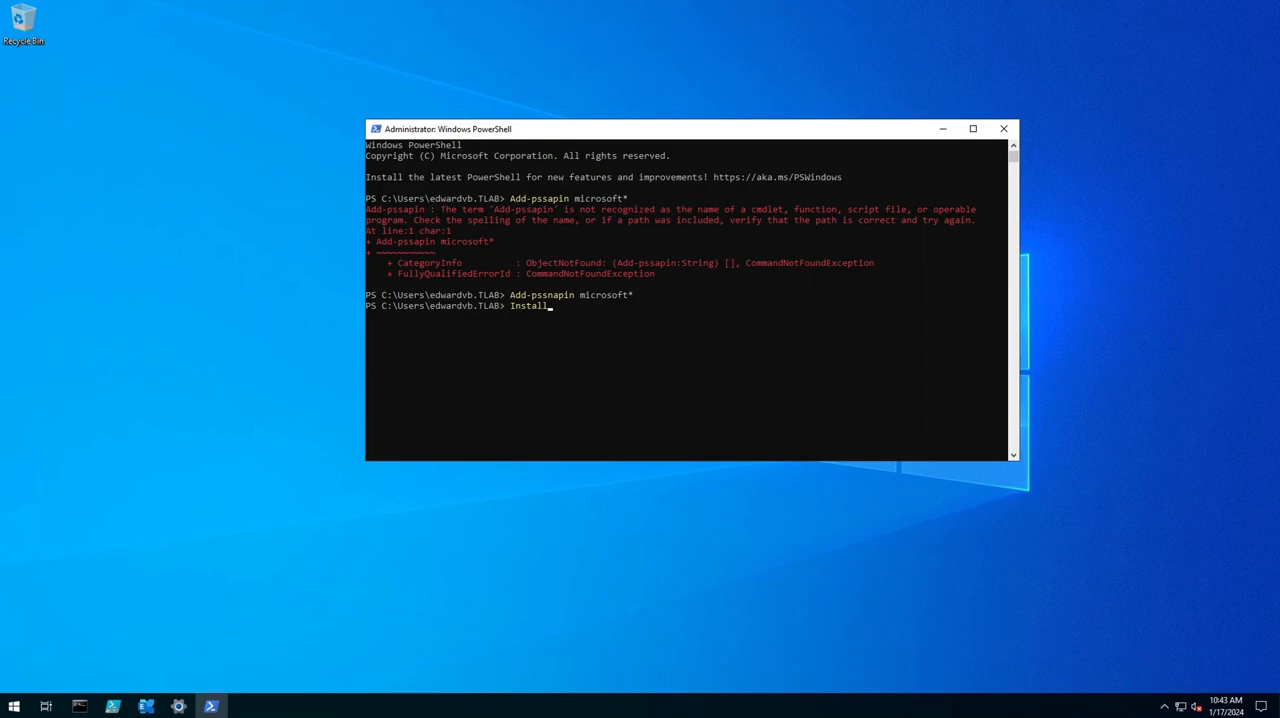
Step: Run Install-CannedRbacRoles and Install-CannedRbacRoleAssignments to install the built-in RBAC roles
text(-cannedRbacRoleAssignments)
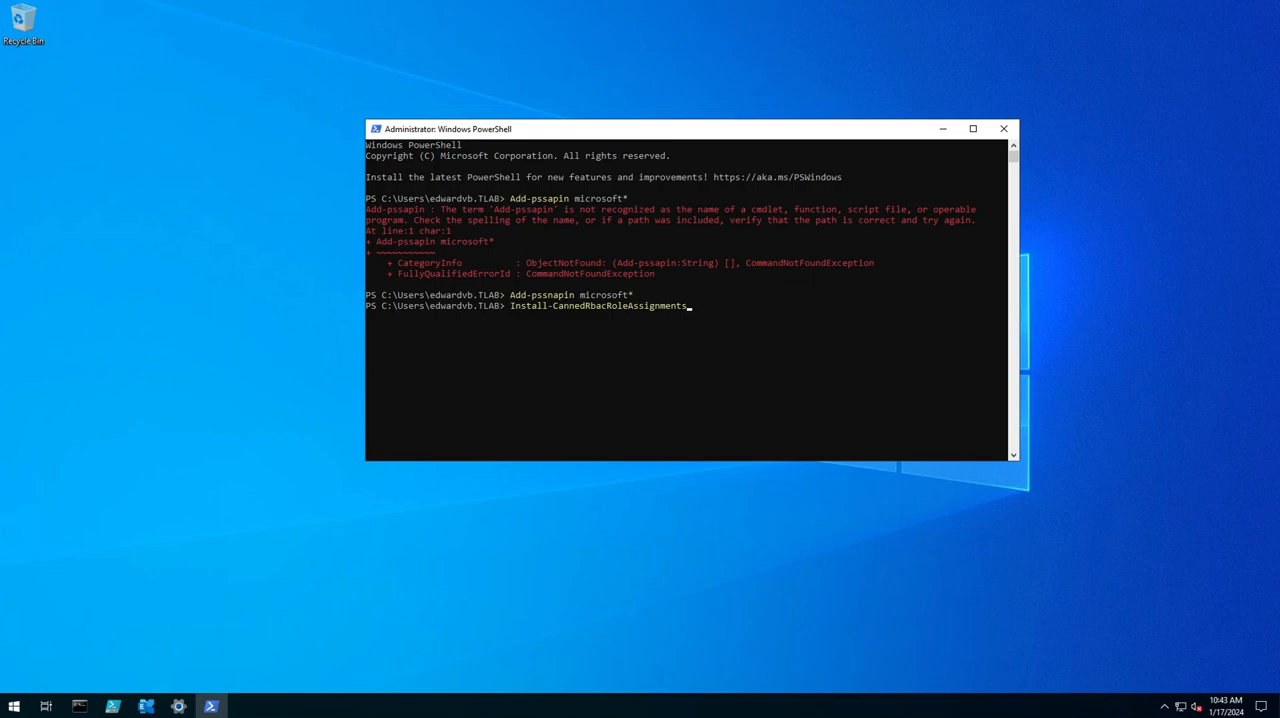
key(backspace)
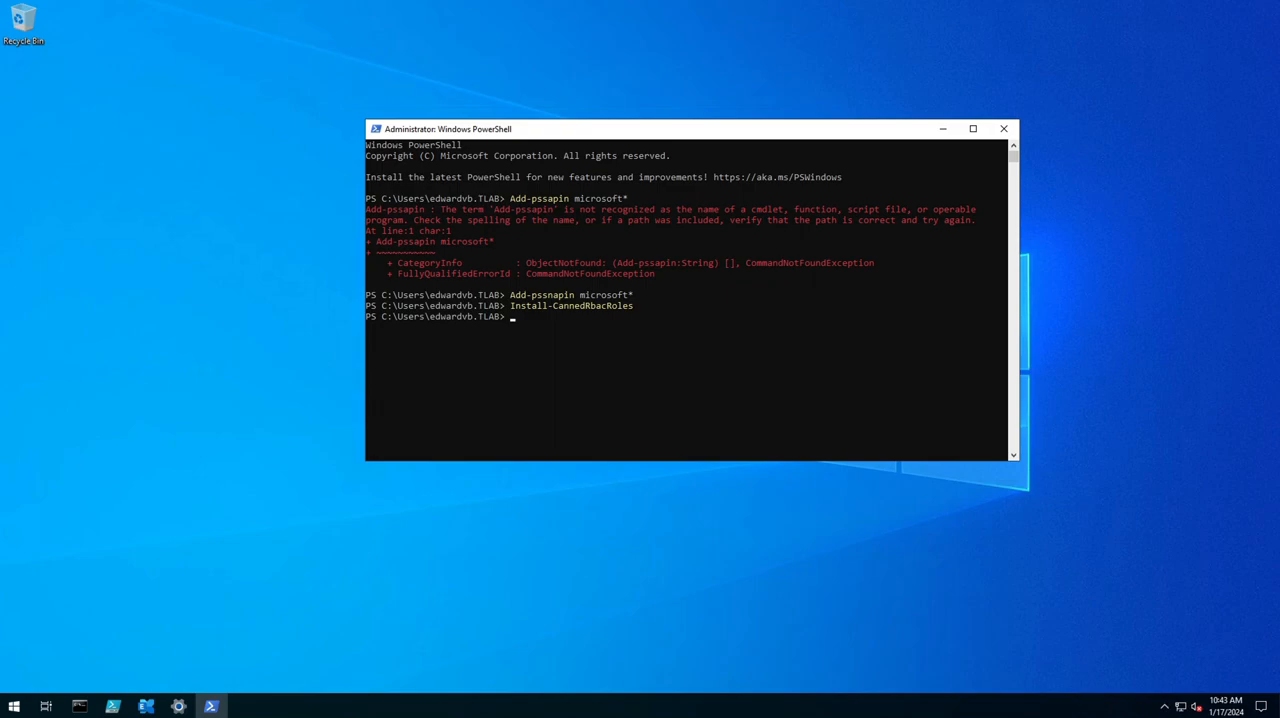
text(install)
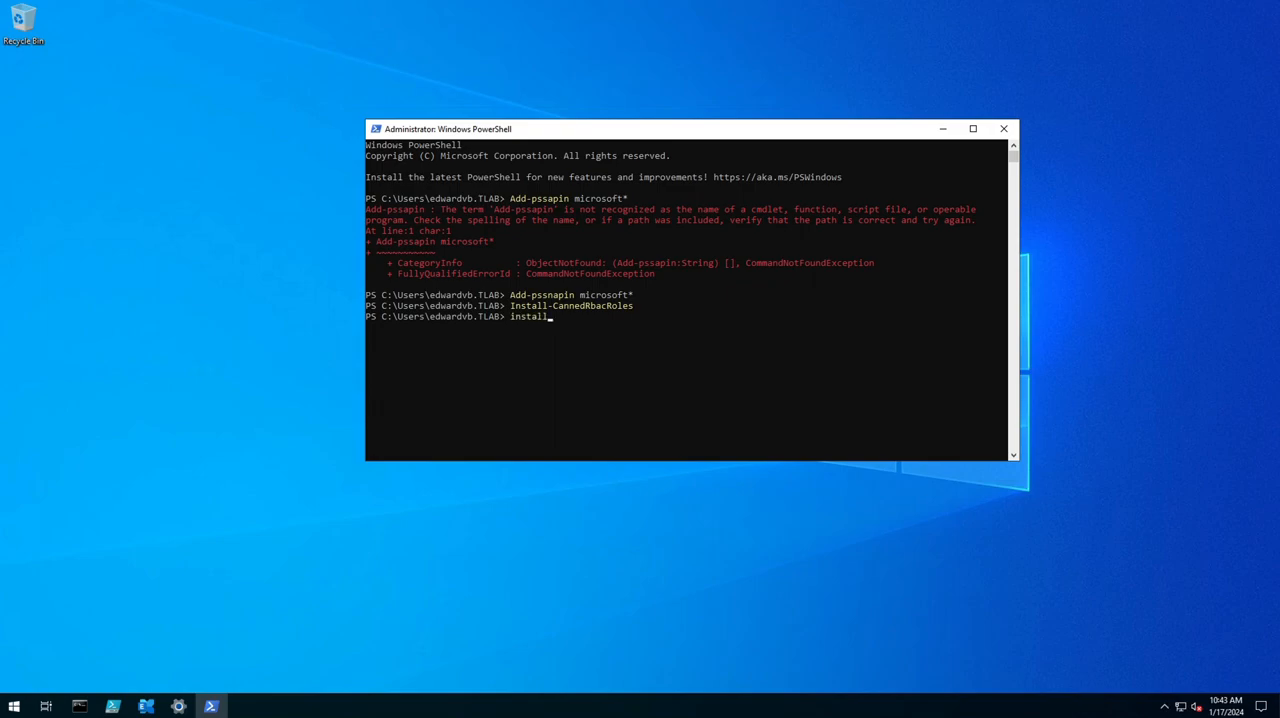
text(-cannedRbacRoleAssignments)
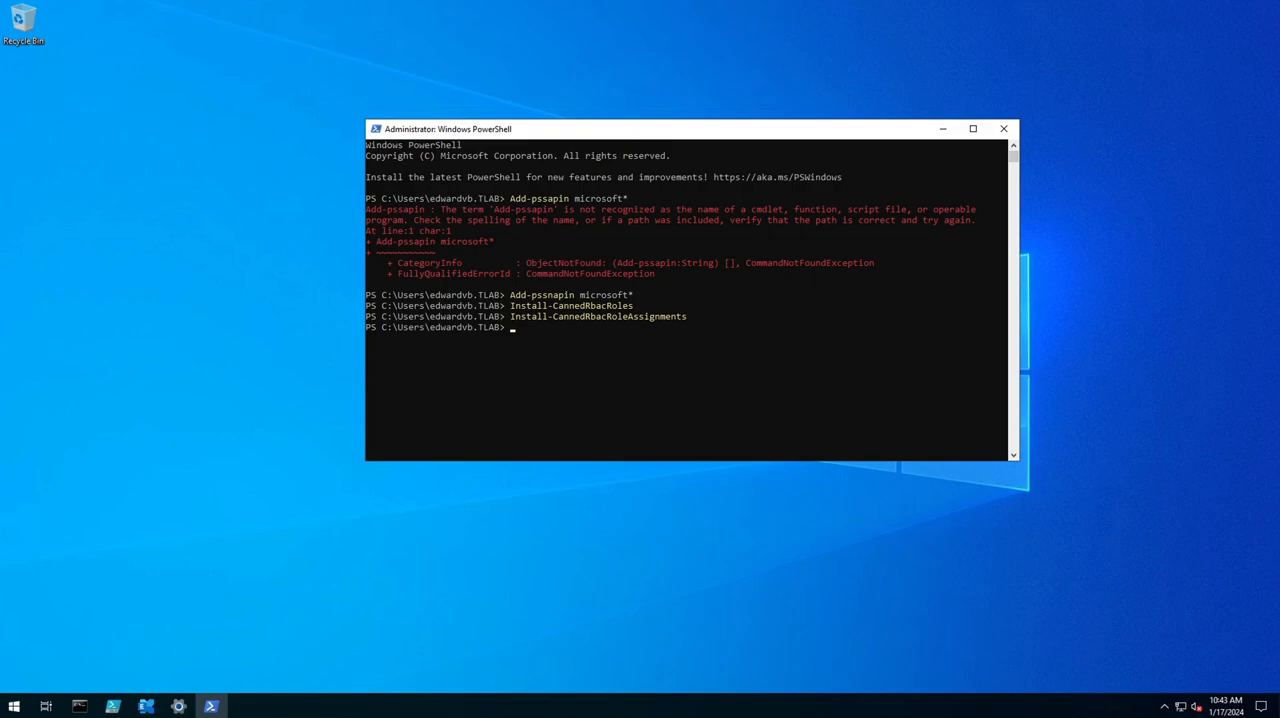
Step: Run iisreset and wait for the internet services to stop and start successfully
text(iisreset)
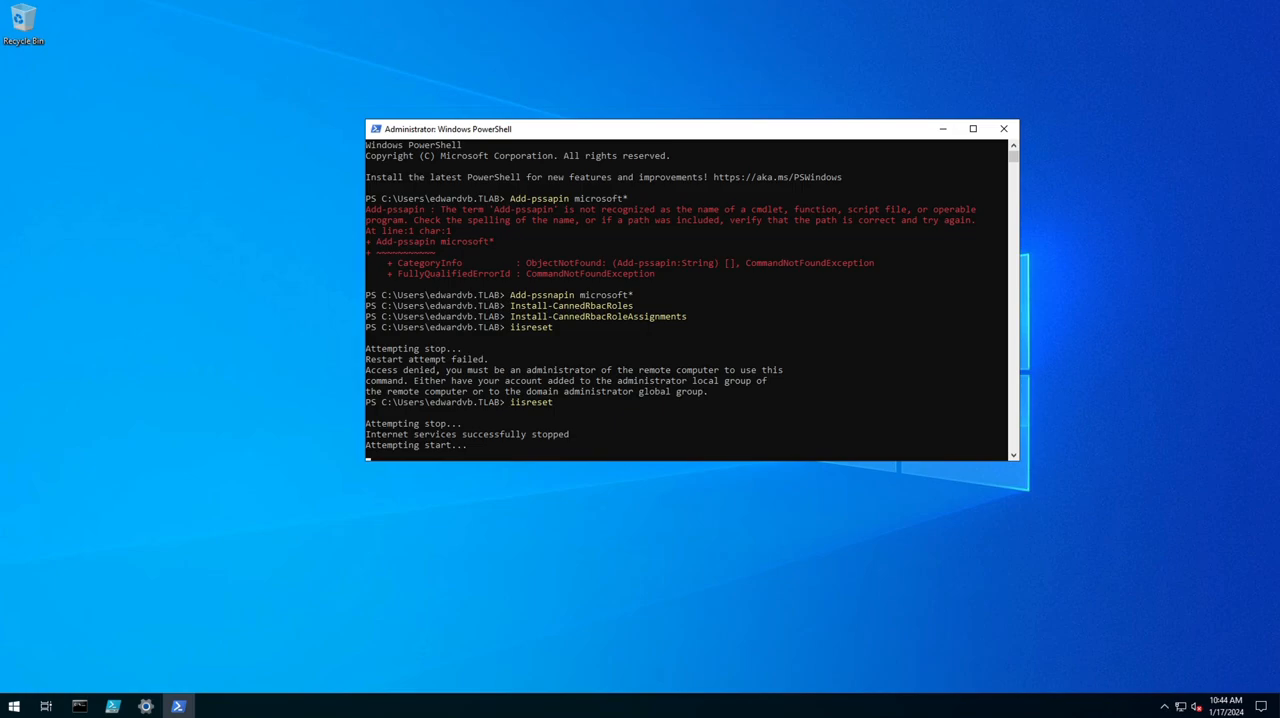
key(Enter)
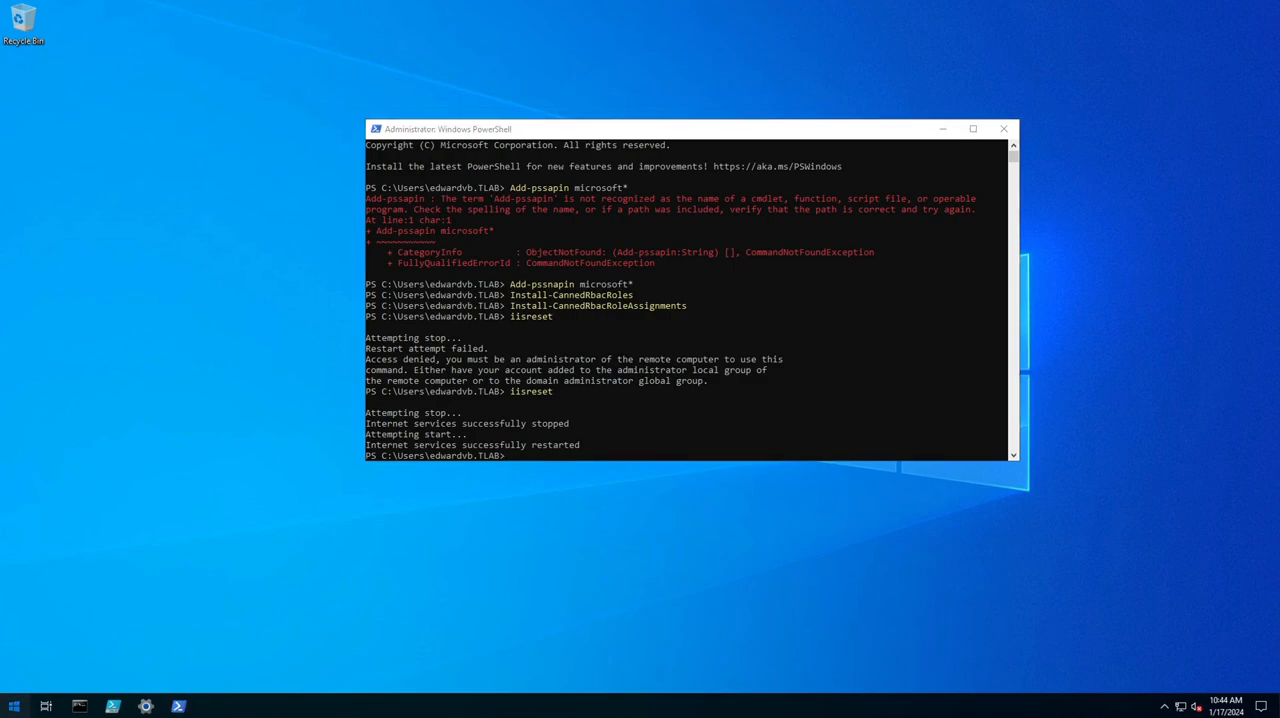
click(14, 706)
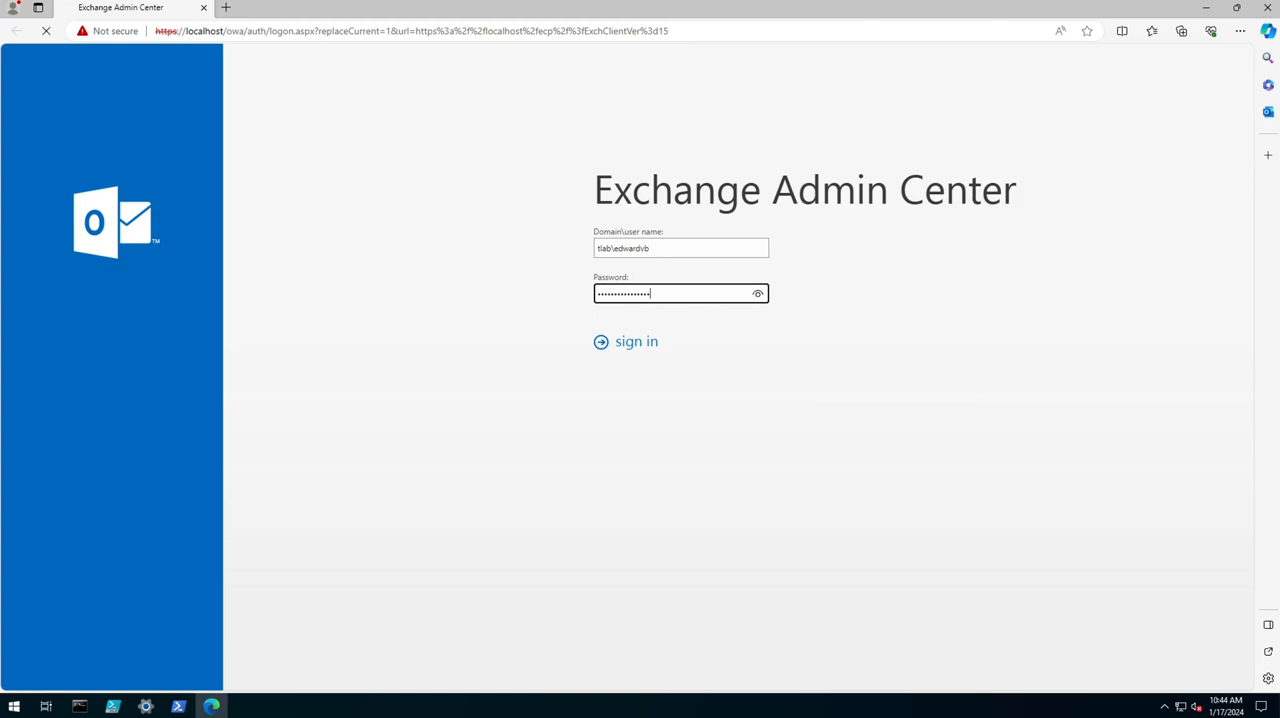
Step: Sign in as the administrator, landing on the recipients mailboxes list
click(624, 340)
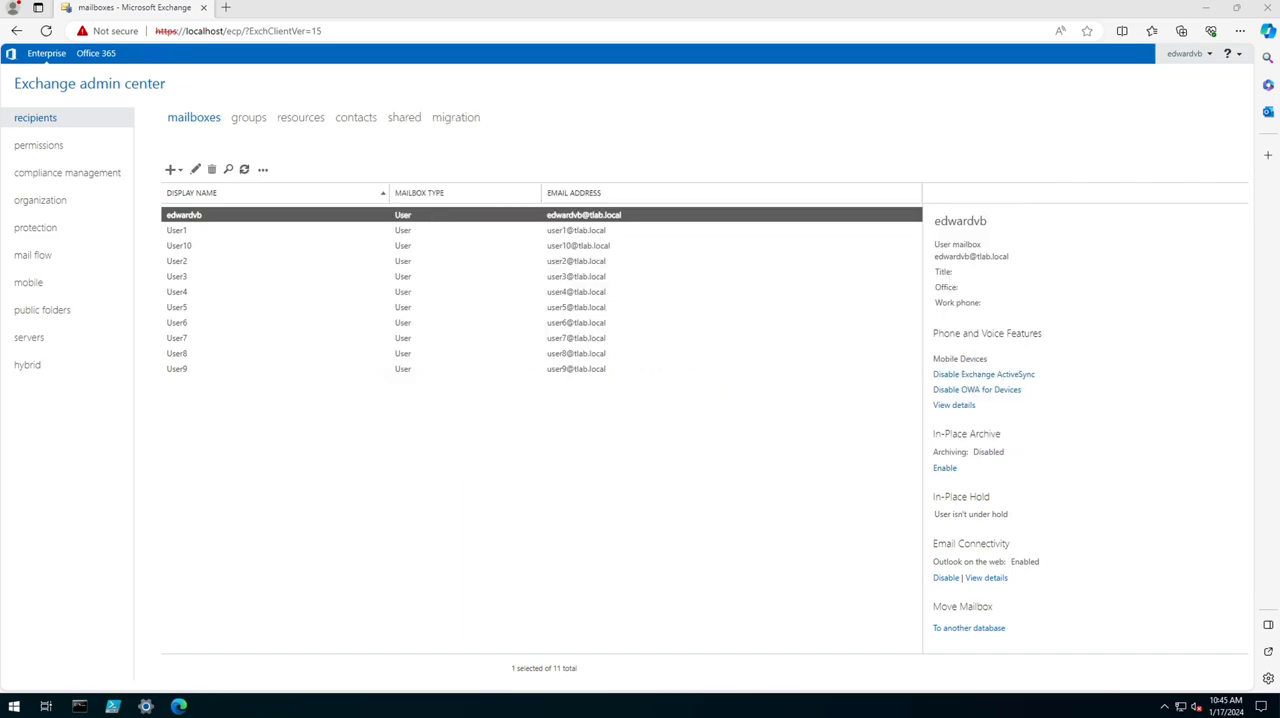
Step: Add Reset Password to Organization Management's roles, save it, and return to the user mailboxes
click(40, 144)
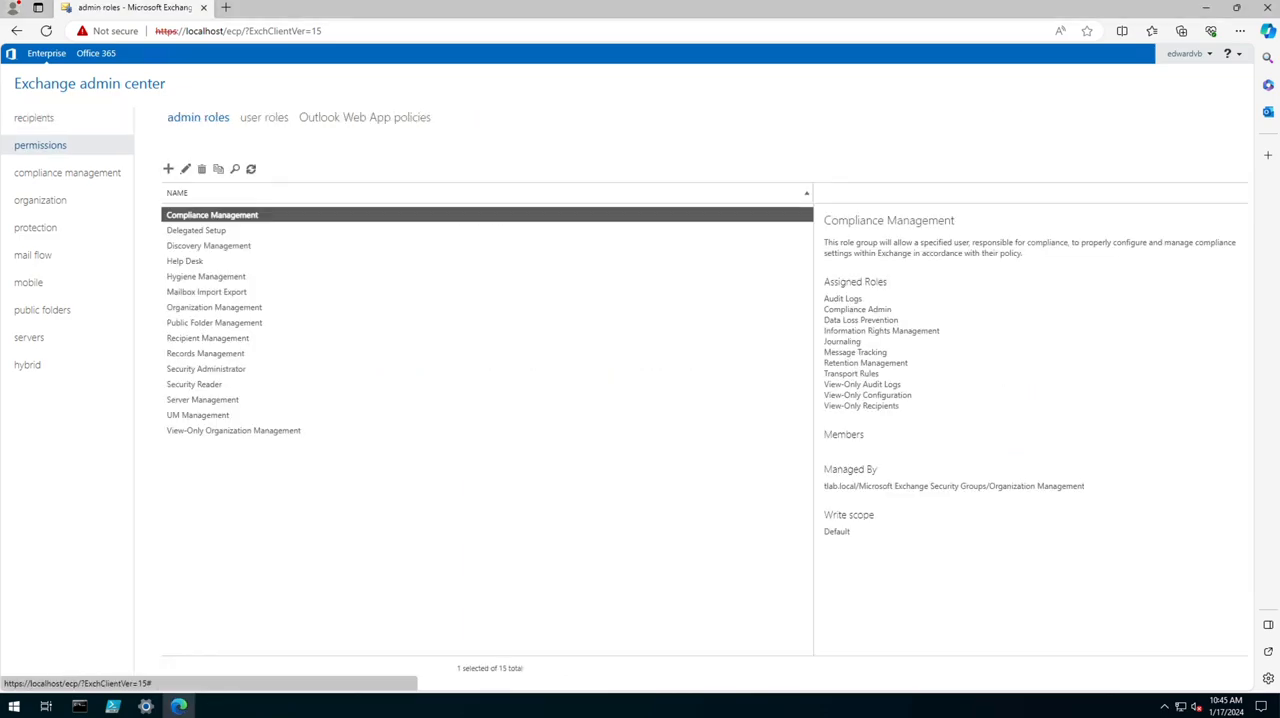
click(214, 308)
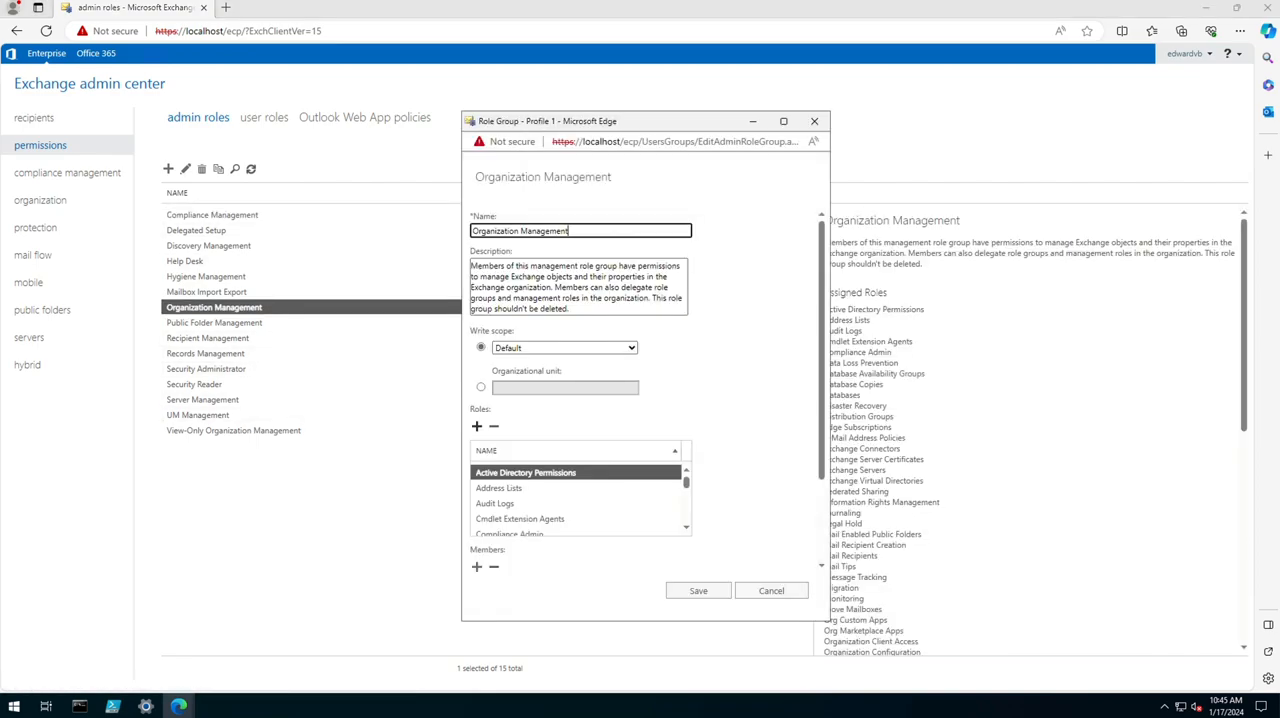
click(476, 426)
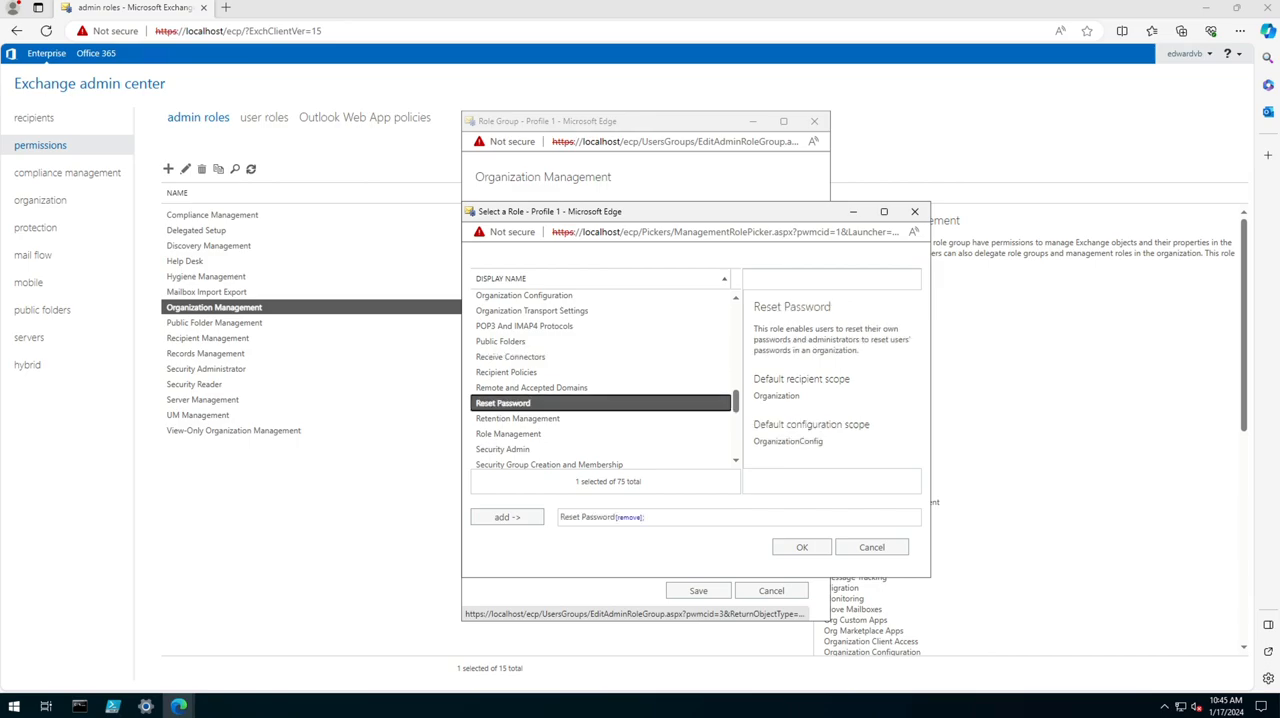
click(800, 548)
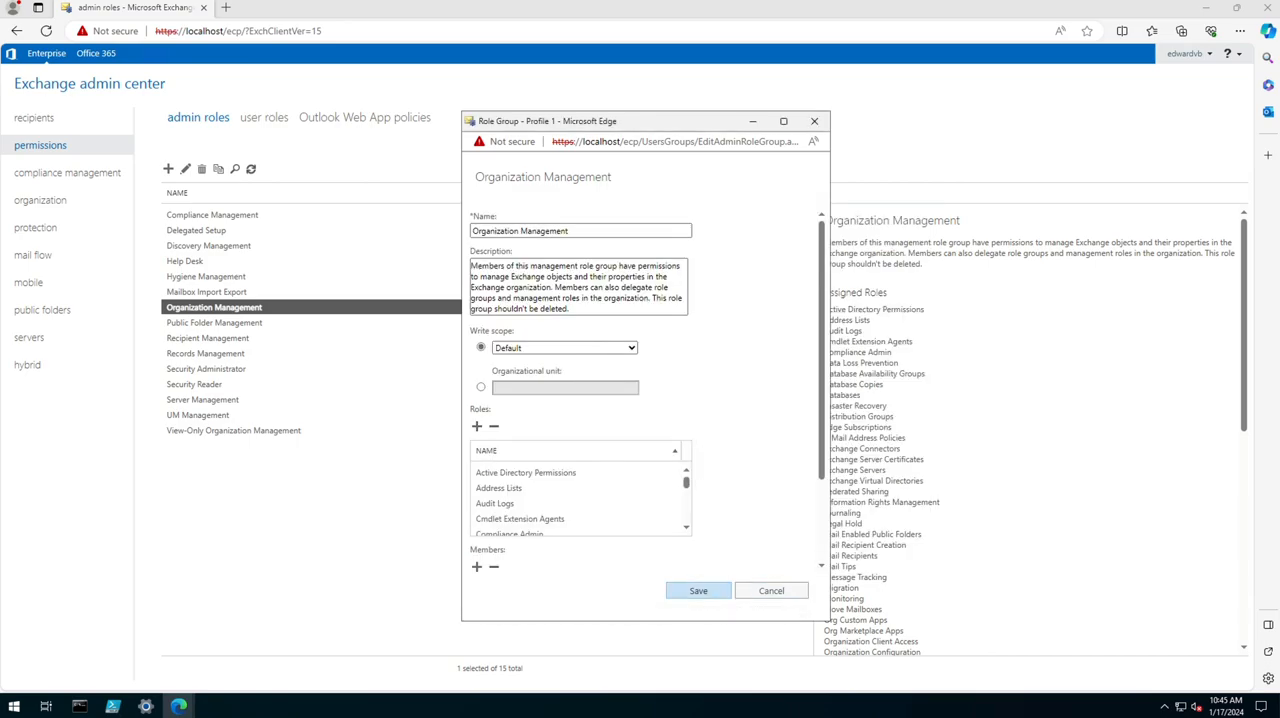
click(772, 590)
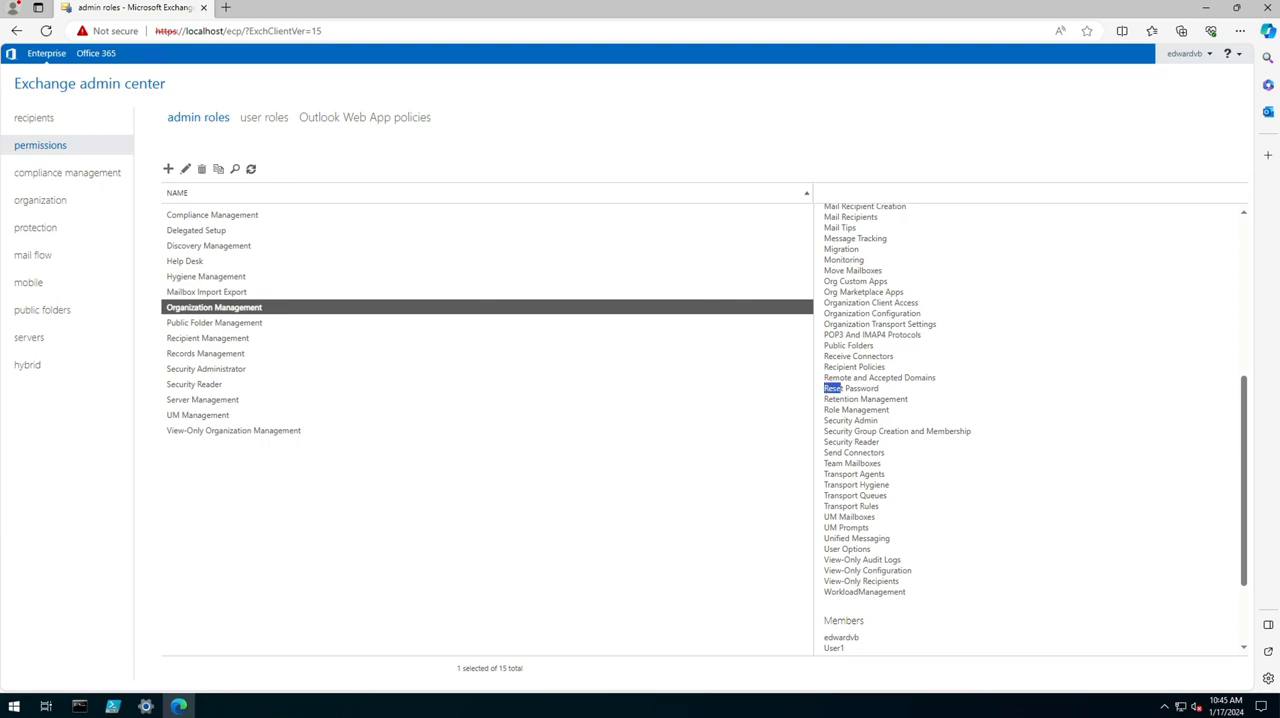
click(850, 388)
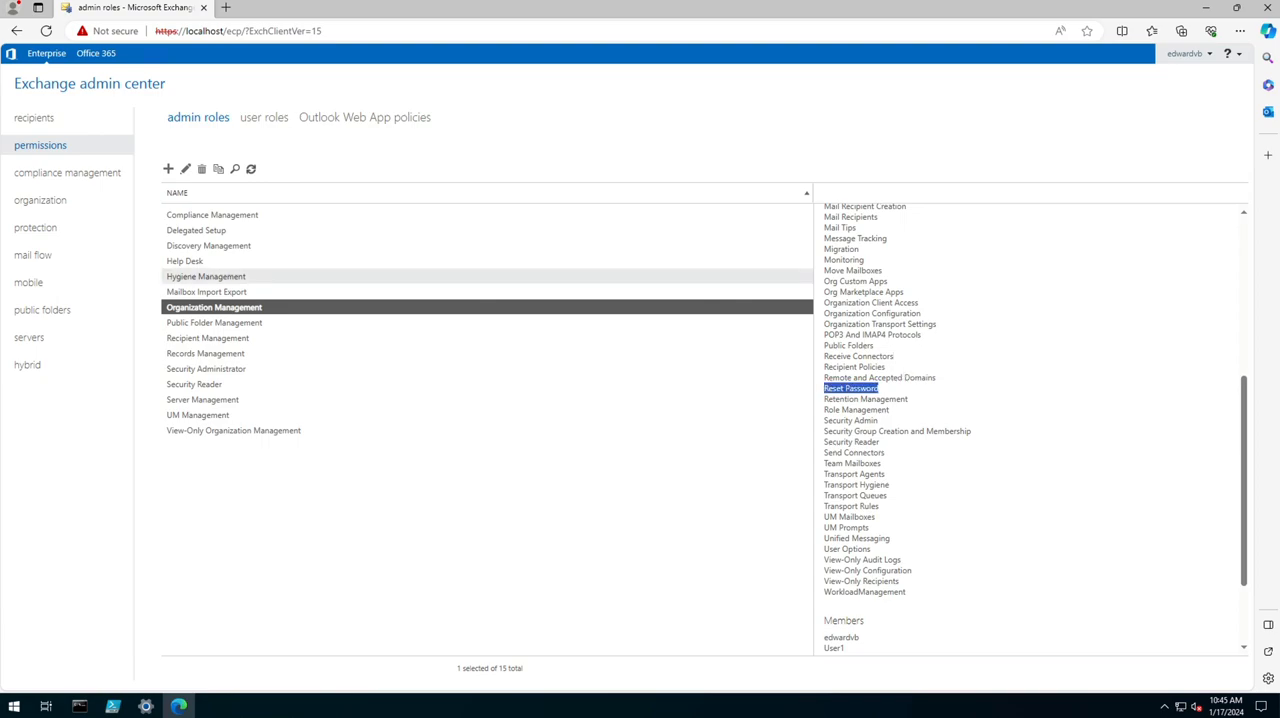
click(36, 116)
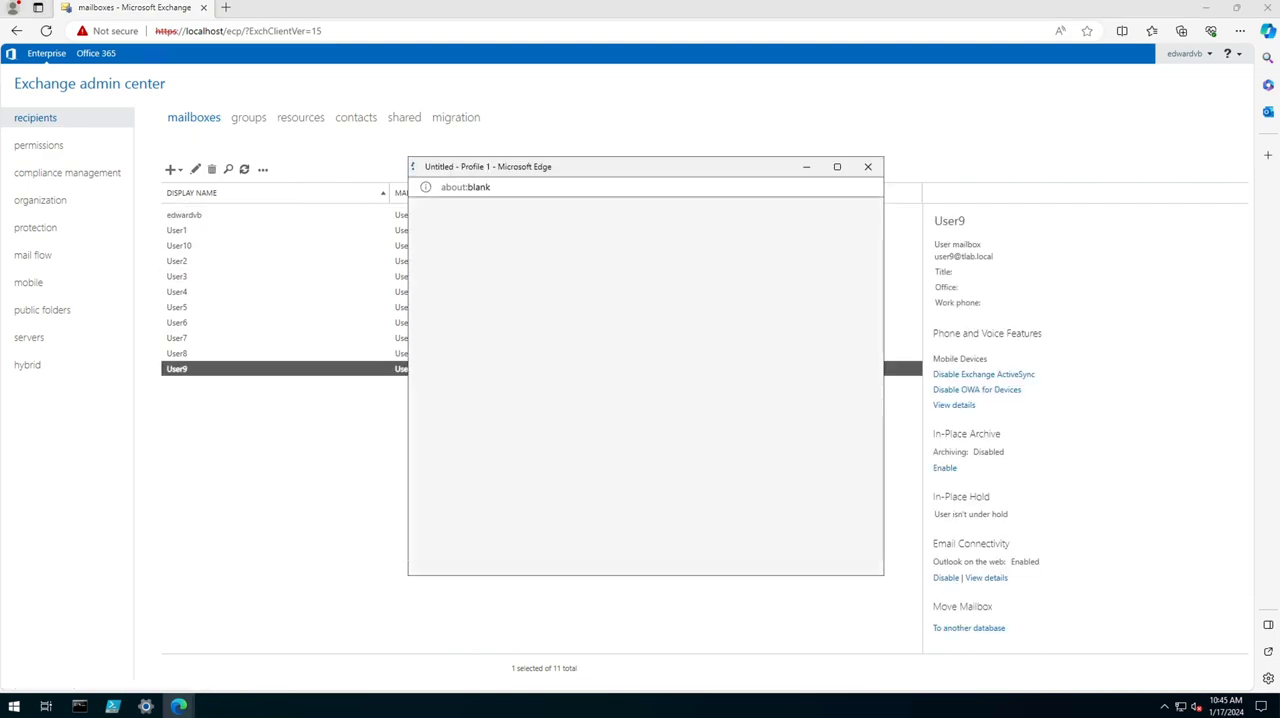
Step: Inspect and cancel the edit windows of User9, User10, User1 and User2, then select User5
click(196, 168)
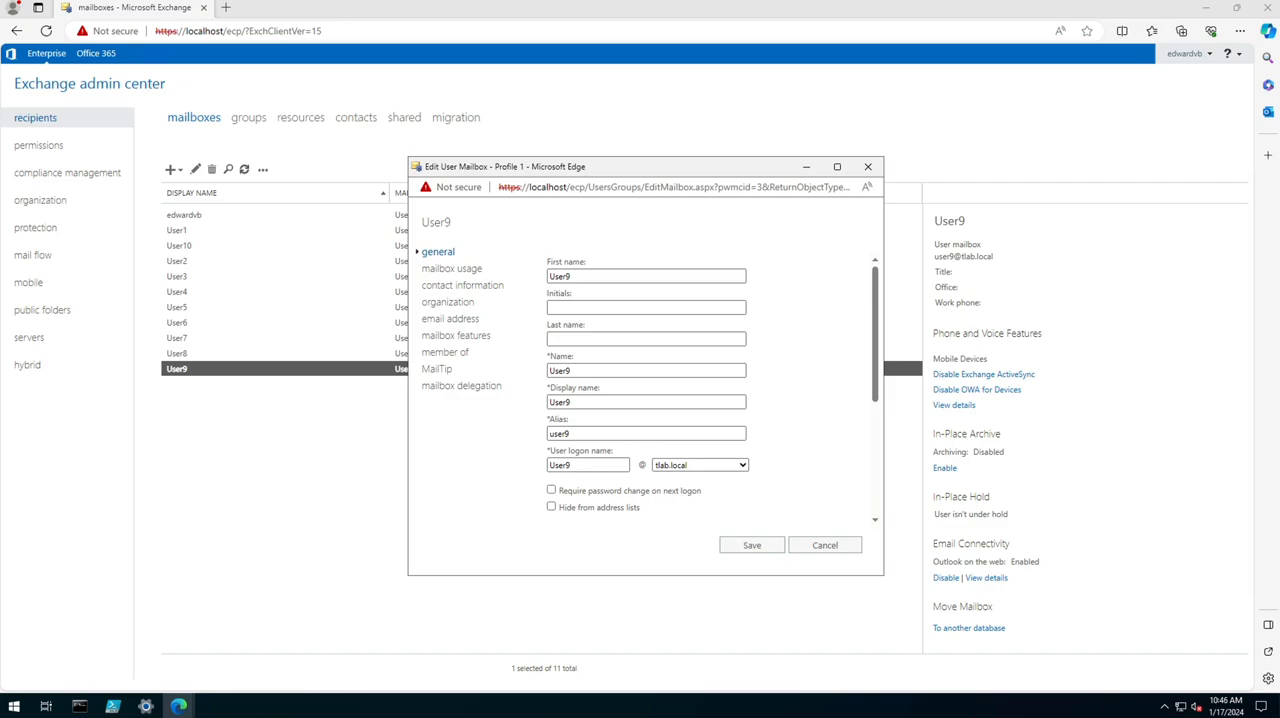
click(824, 544)
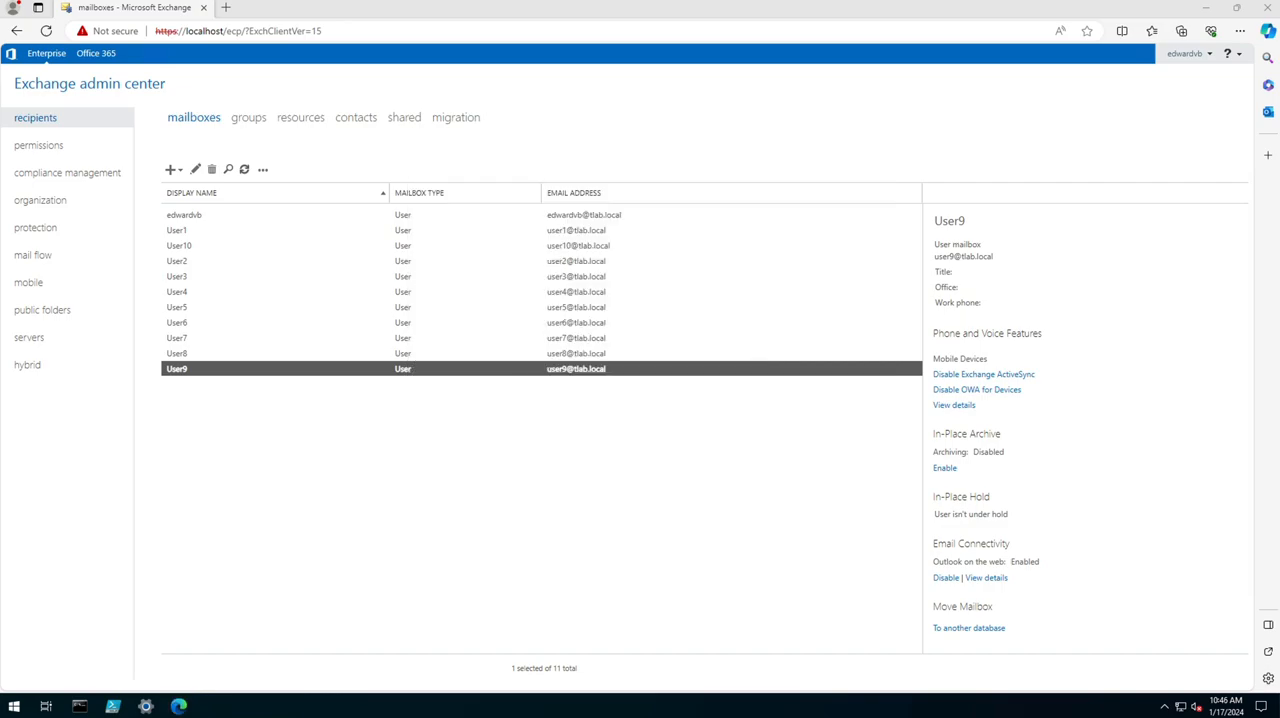
double_click(178, 244)
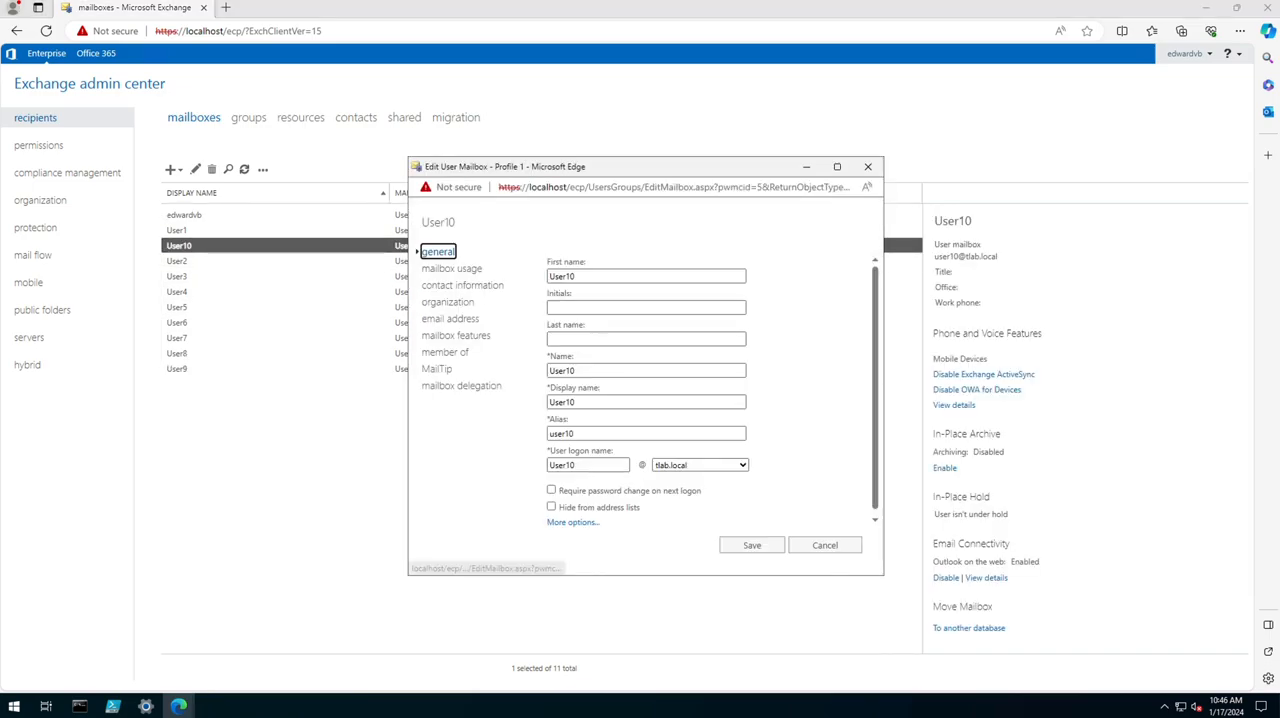
mouse_move(552, 490)
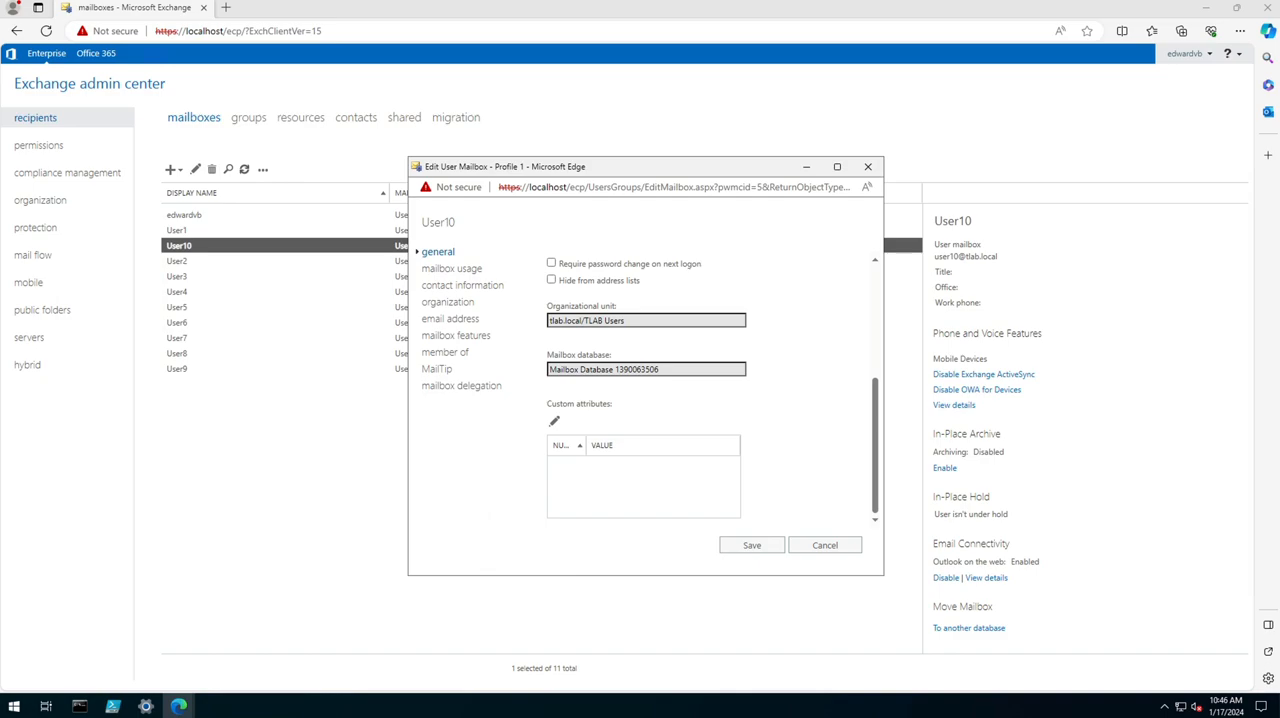
click(824, 544)
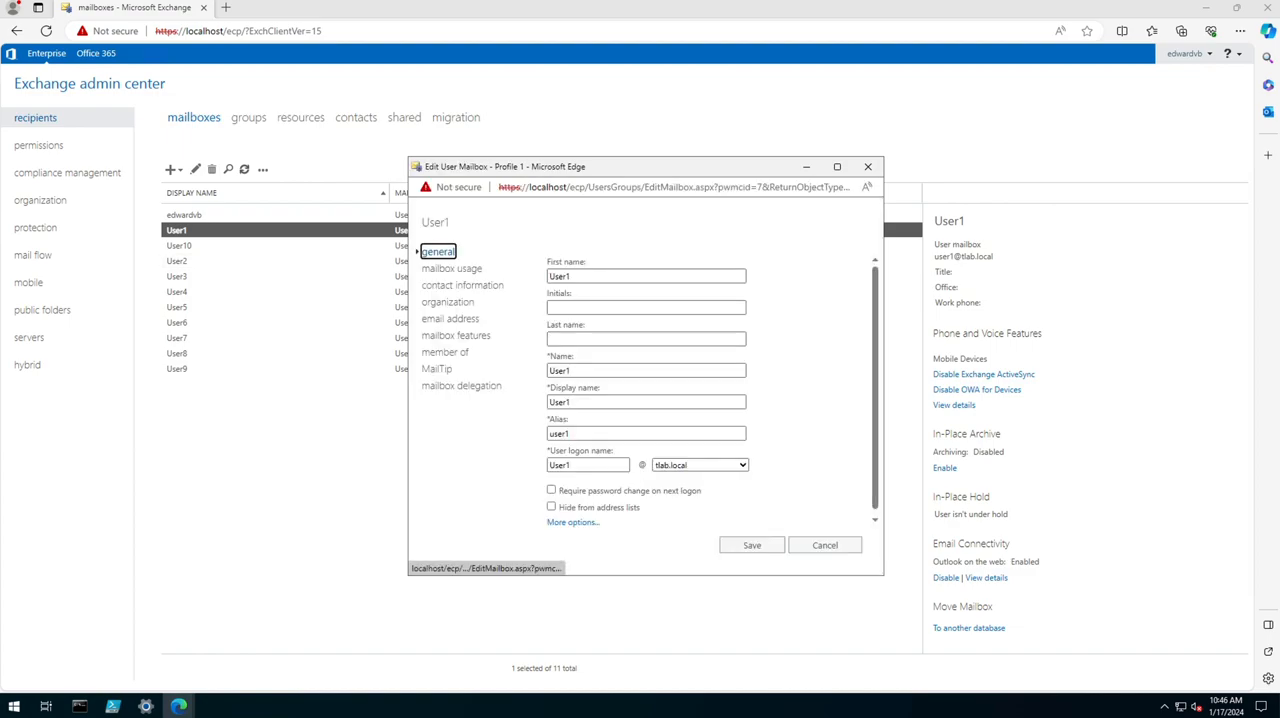
click(824, 544)
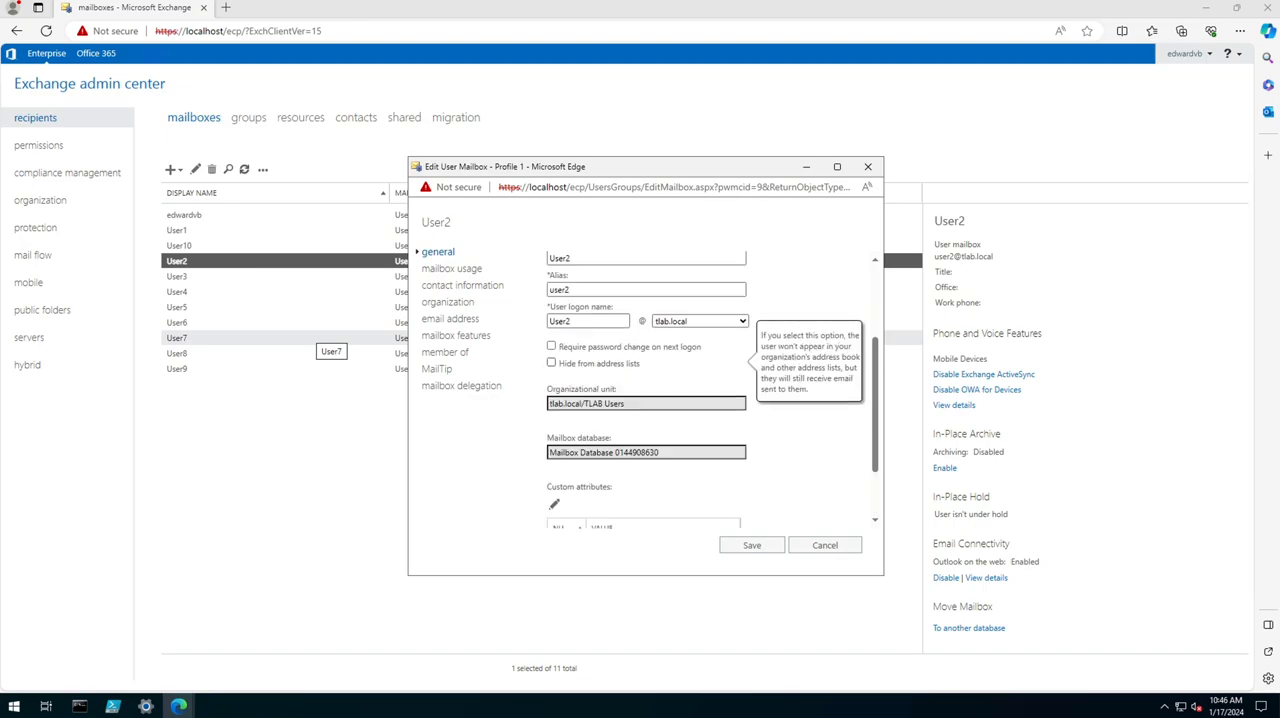
mouse_move(552, 346)
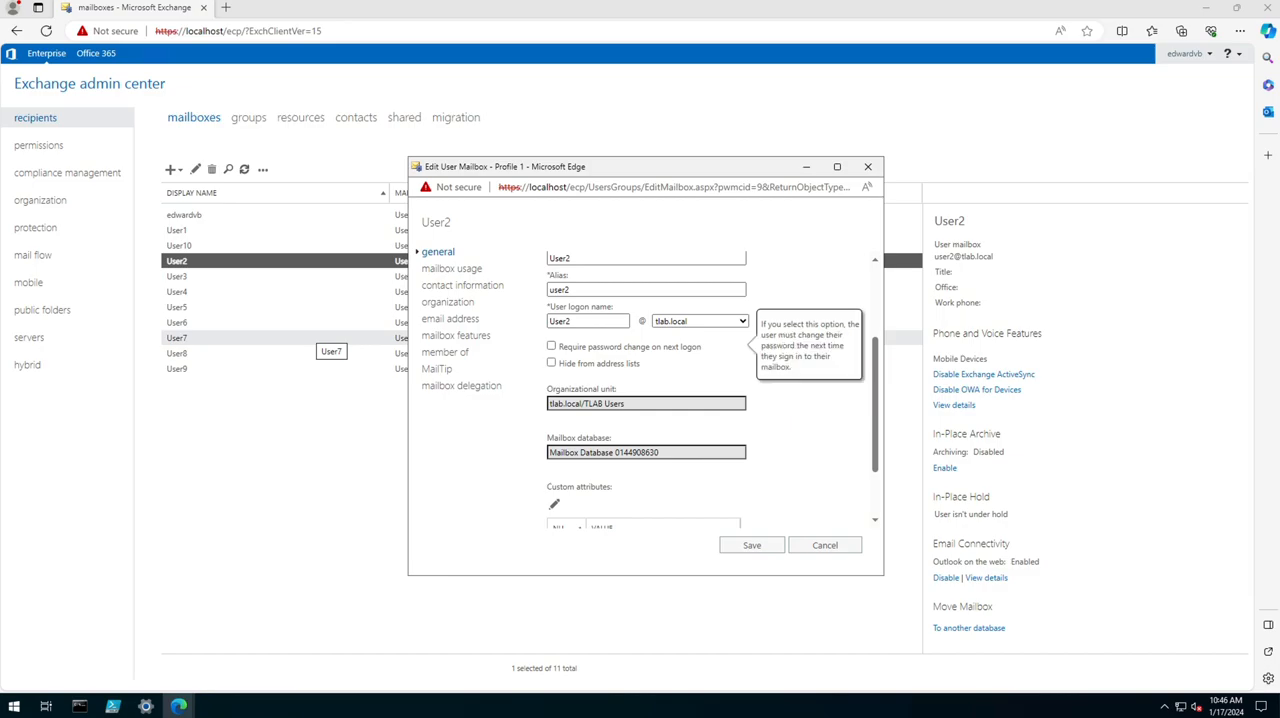
click(824, 544)
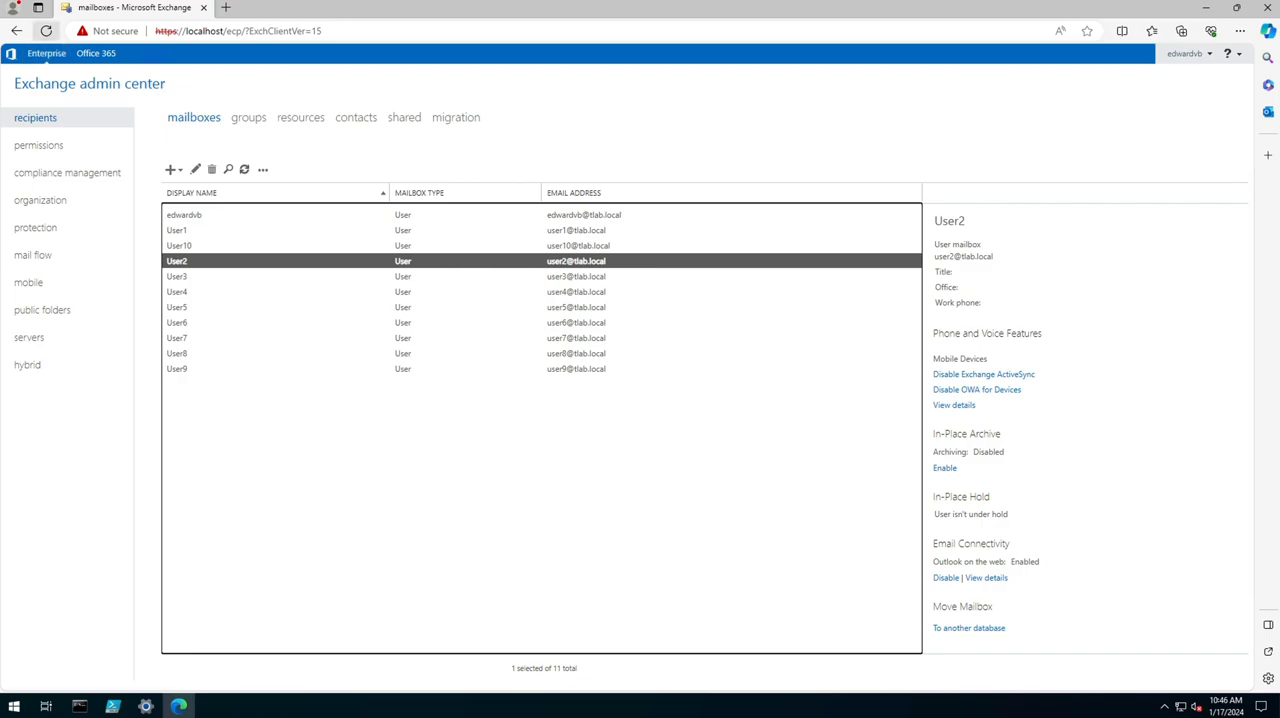
click(184, 214)
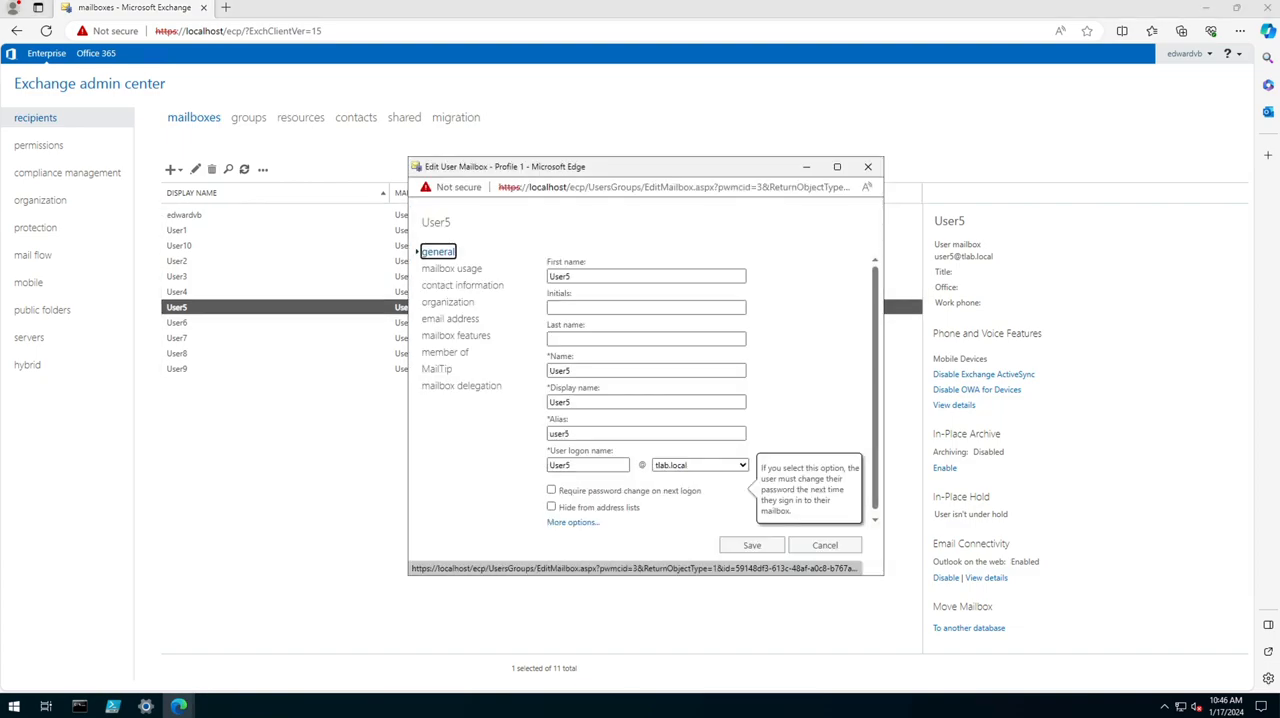
Step: Cancel User5's edit window and return to the admin role groups under permissions
click(824, 544)
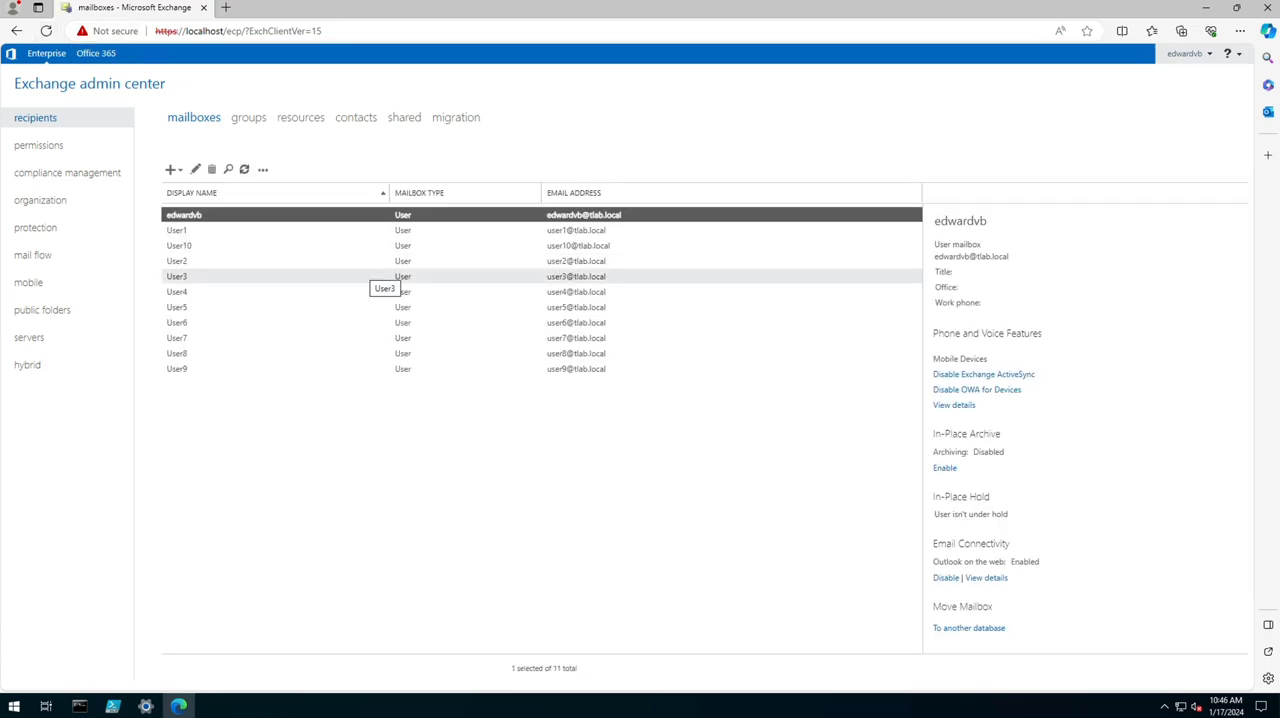
click(40, 144)
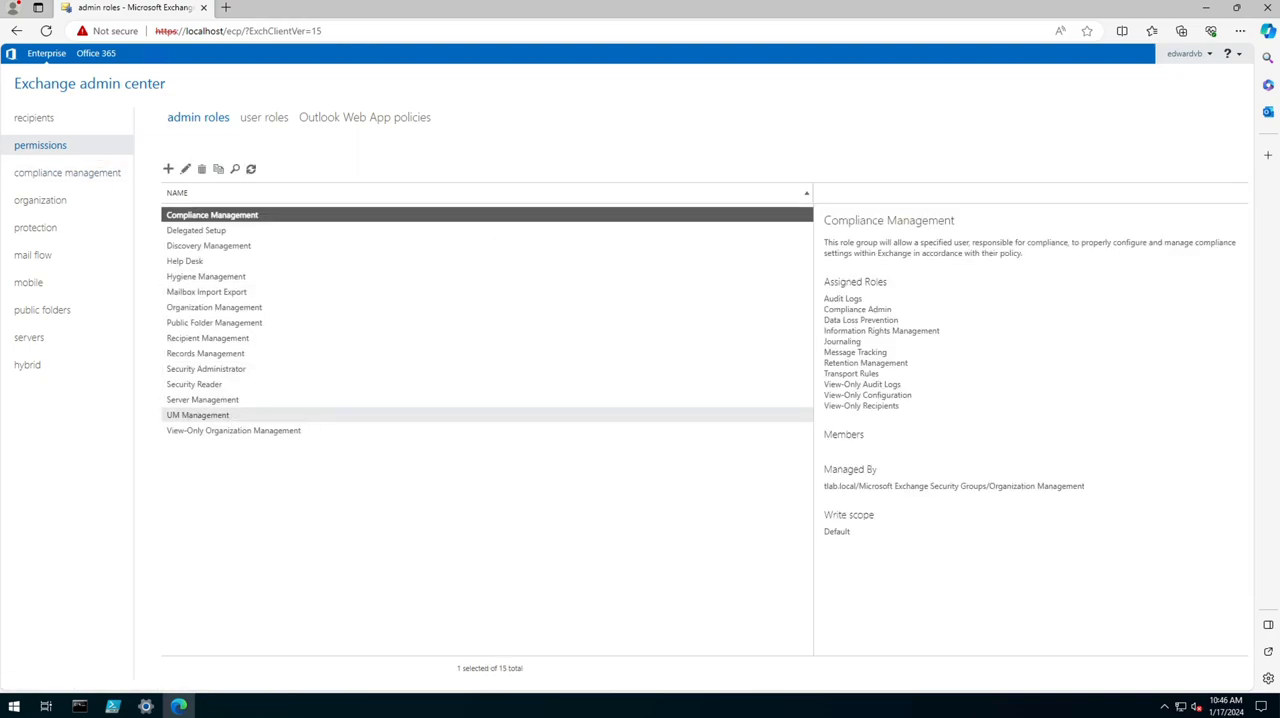
mouse_move(202, 400)
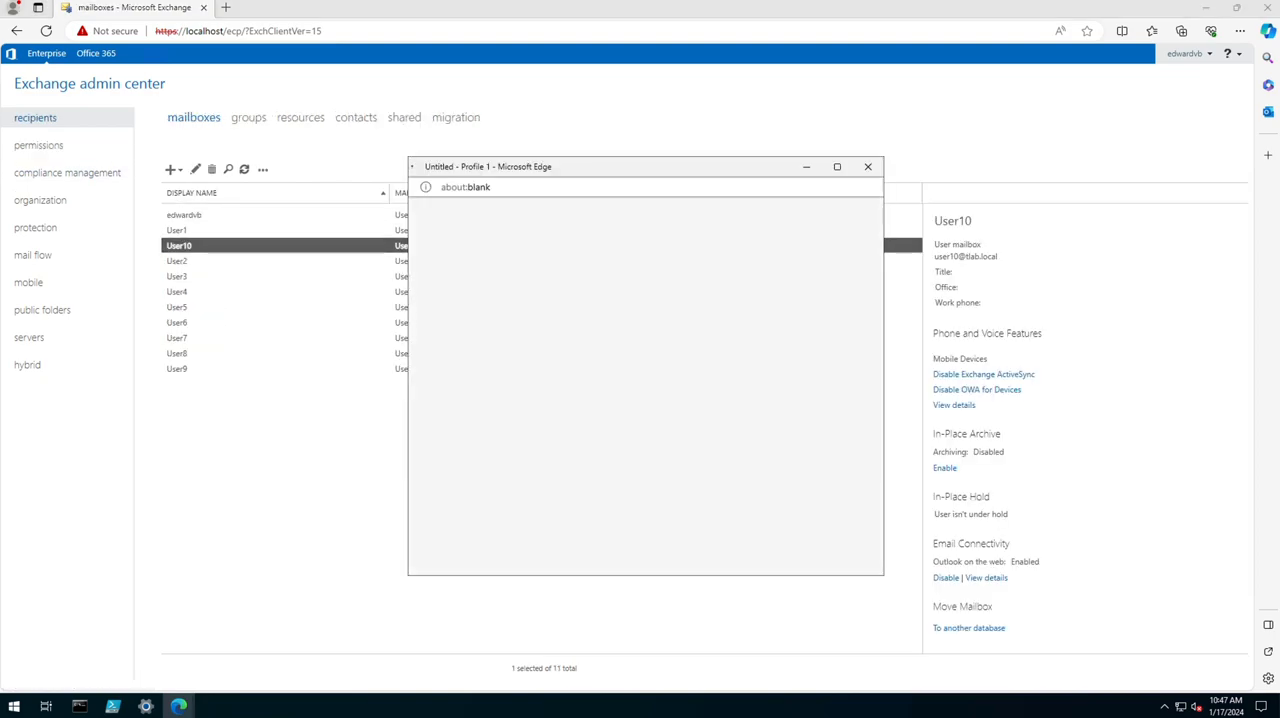
Step: Cancel User10's edit window and bring up User7's mailbox general settings for editing
click(196, 168)
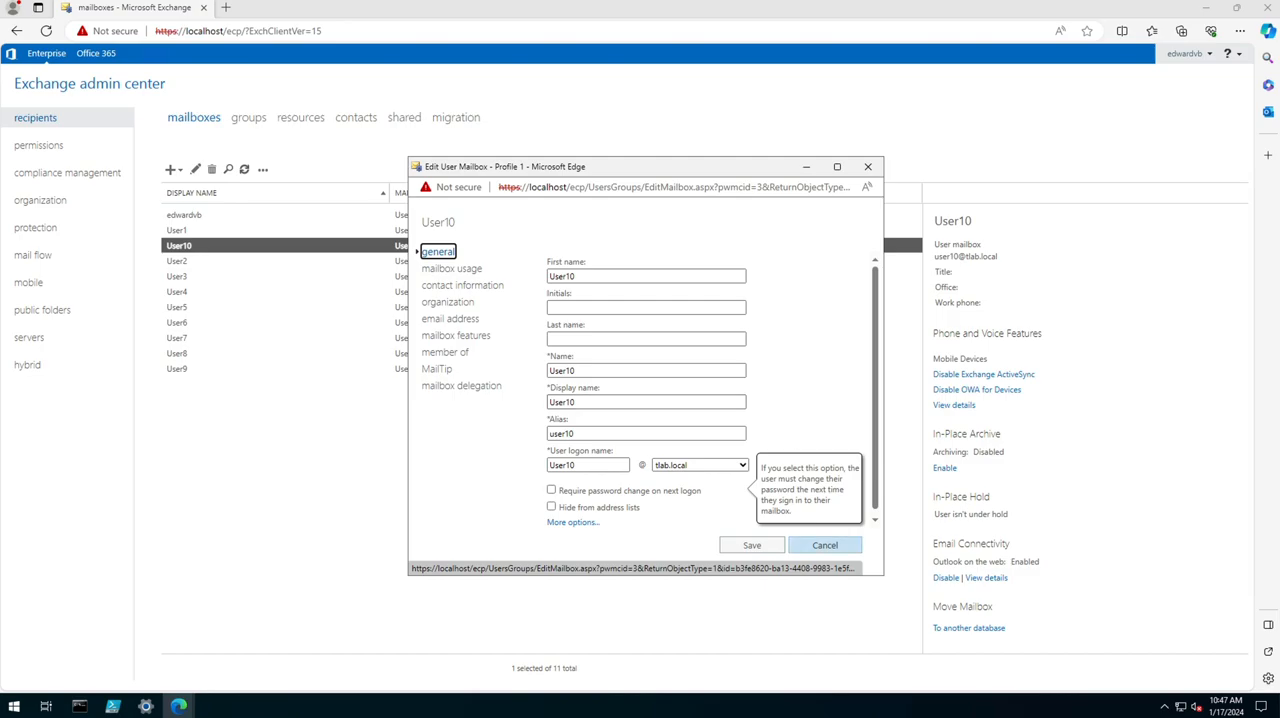
click(824, 544)
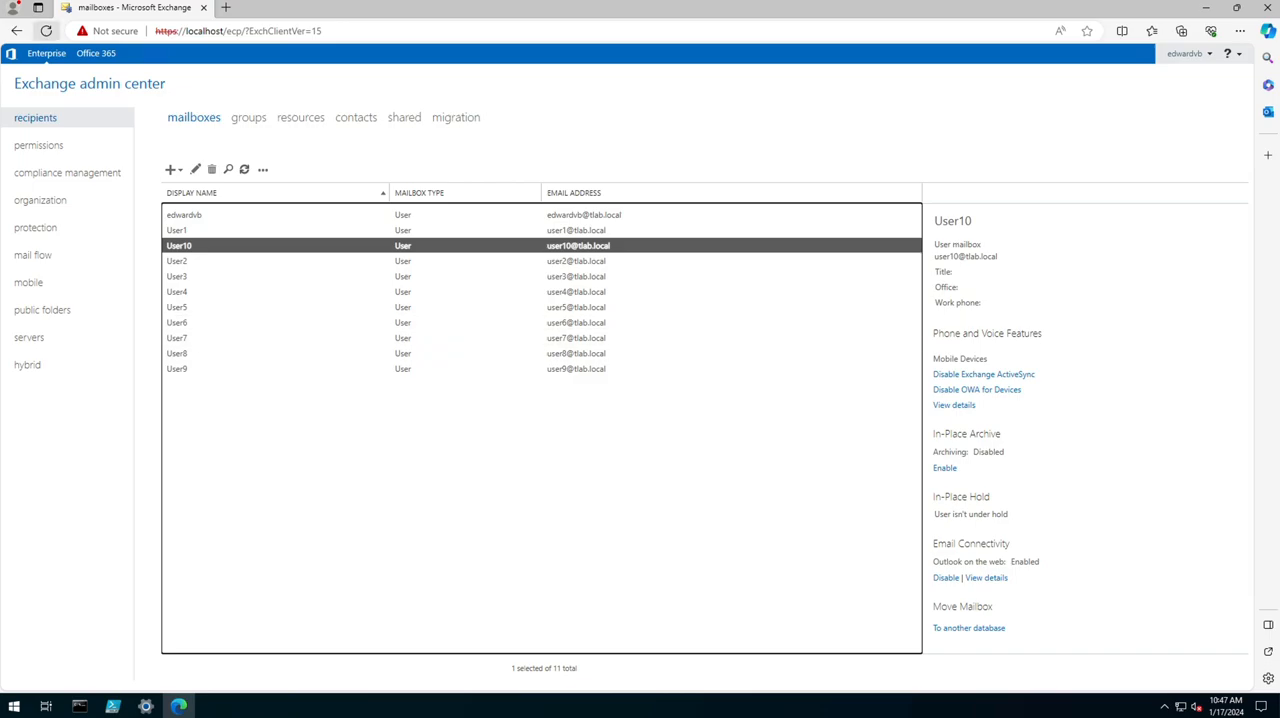
click(176, 338)
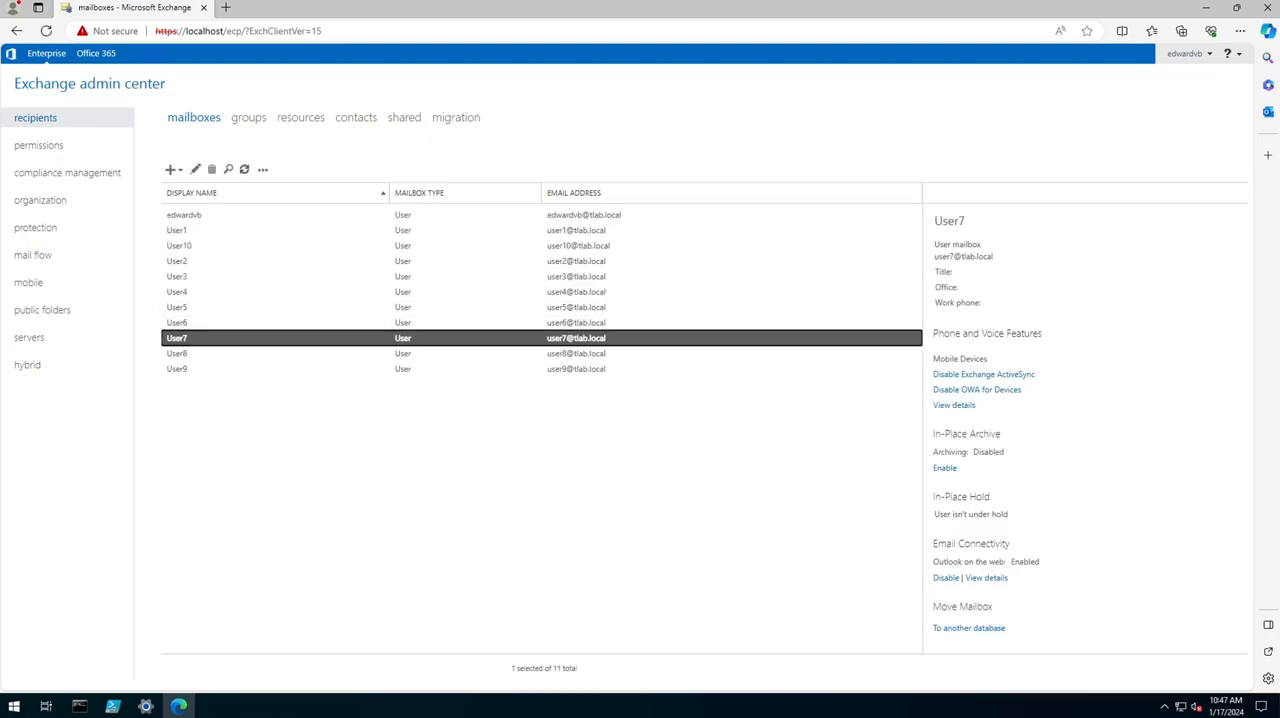
click(196, 168)
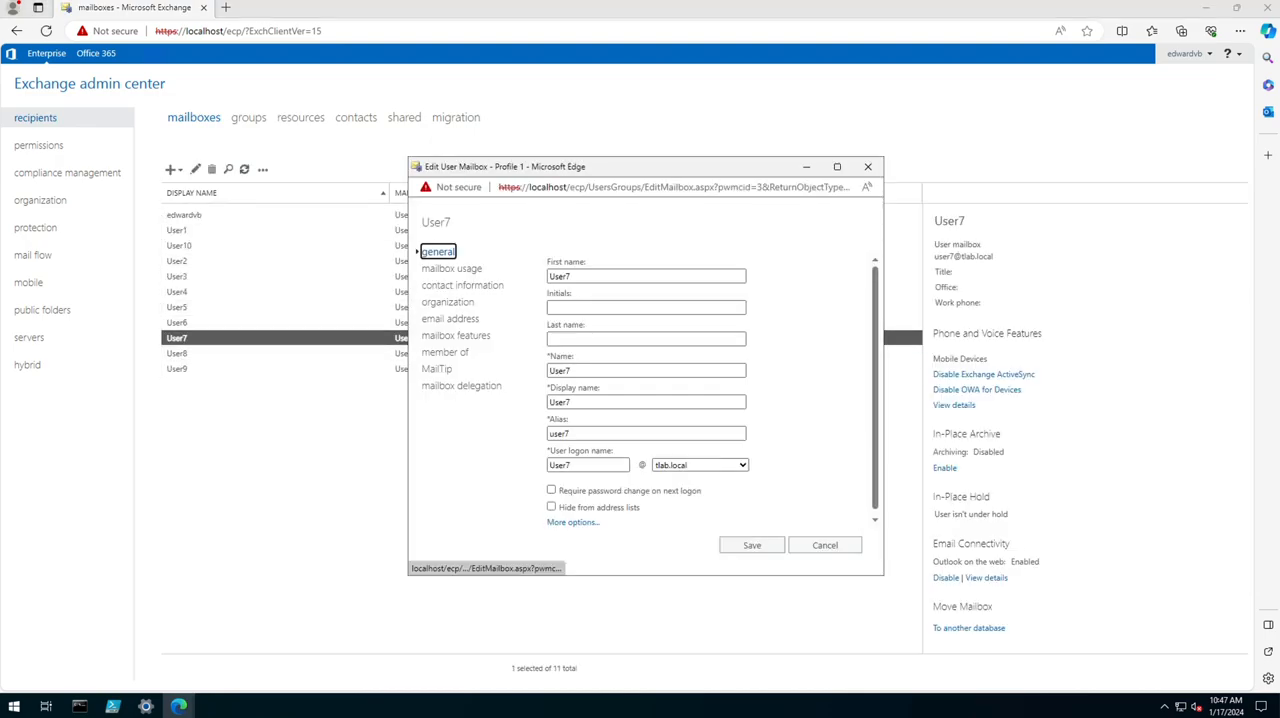